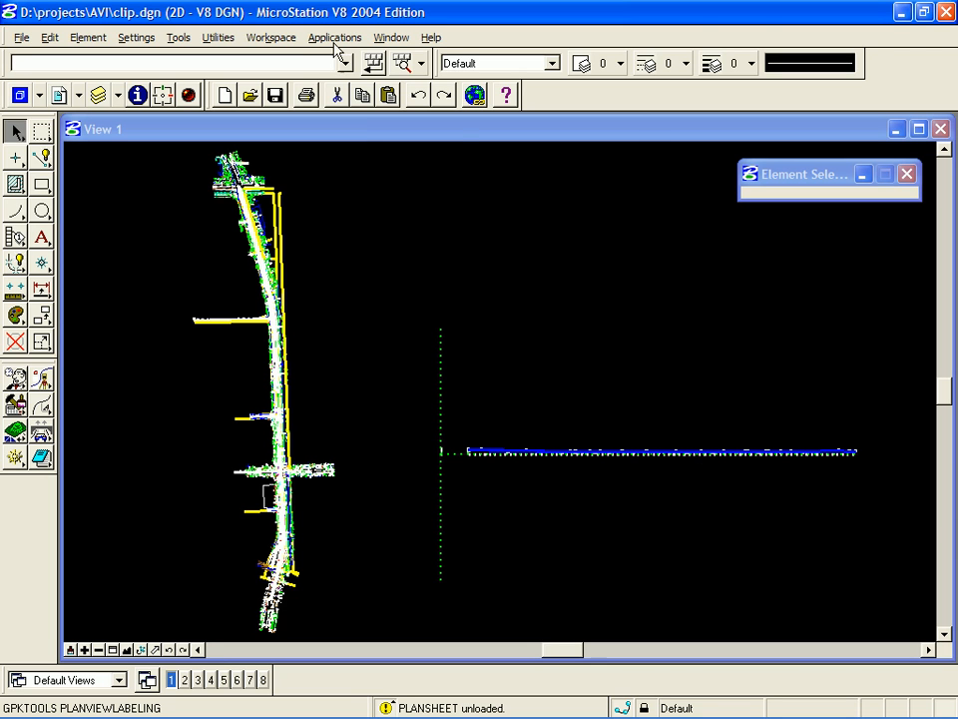
- Start GEOPAK Plan Sheet Layout from the Applications menu, loading default.psl
{"action": "left_click", "coordinate": [336, 36]}
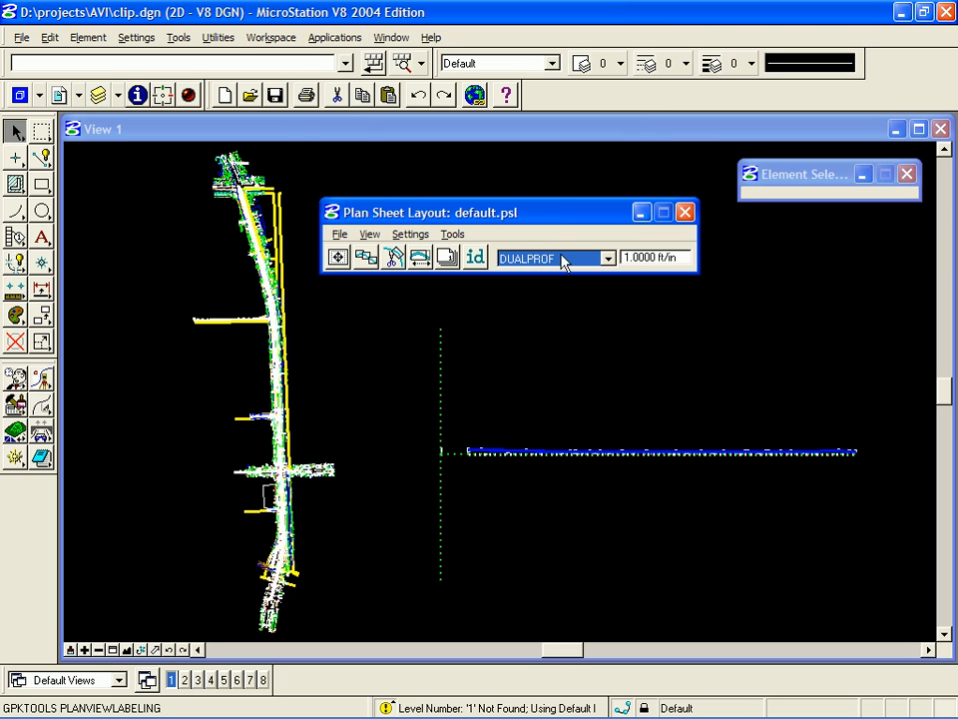
{"action": "mouse_move", "coordinate": [496, 243]}
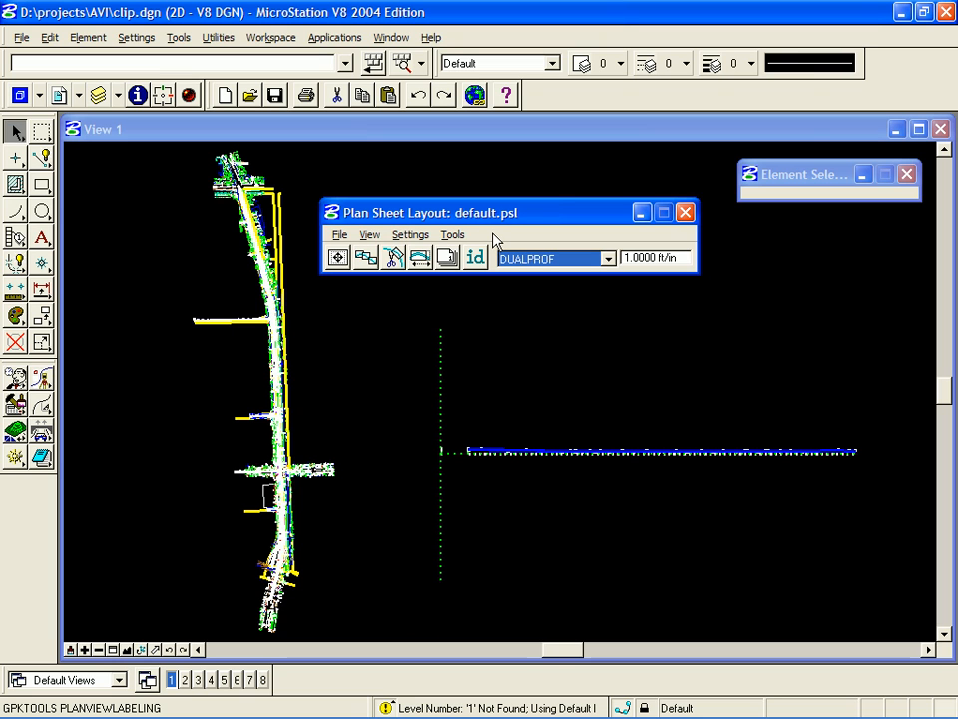
- Attach the rdplan.psl sheet library from D:\projects\AVI
{"action": "left_click", "coordinate": [340, 234]}
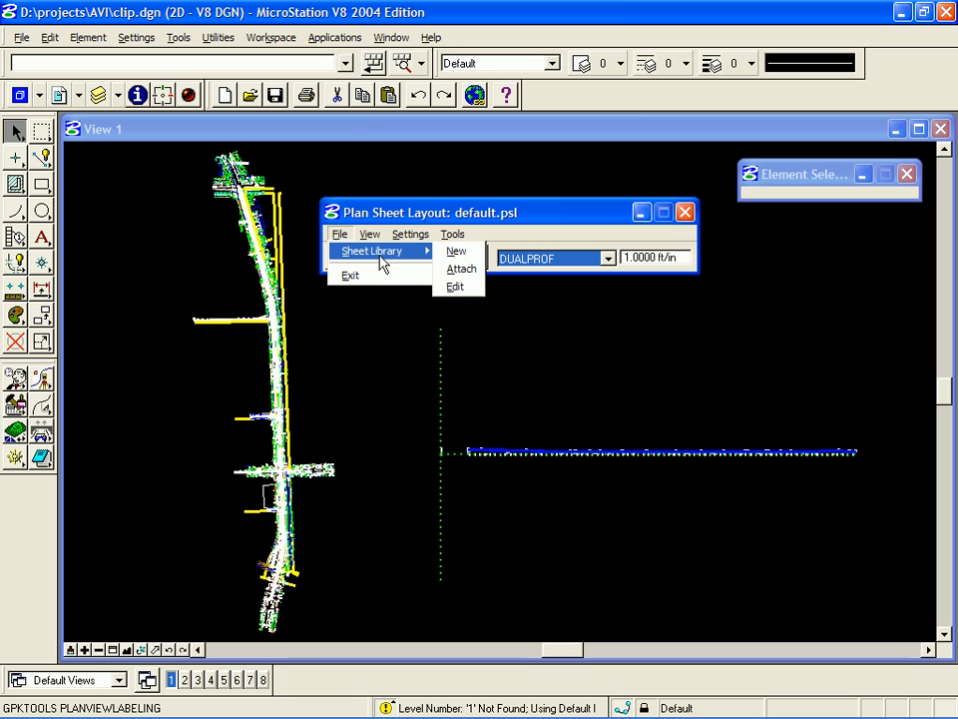
{"action": "left_click", "coordinate": [462, 268]}
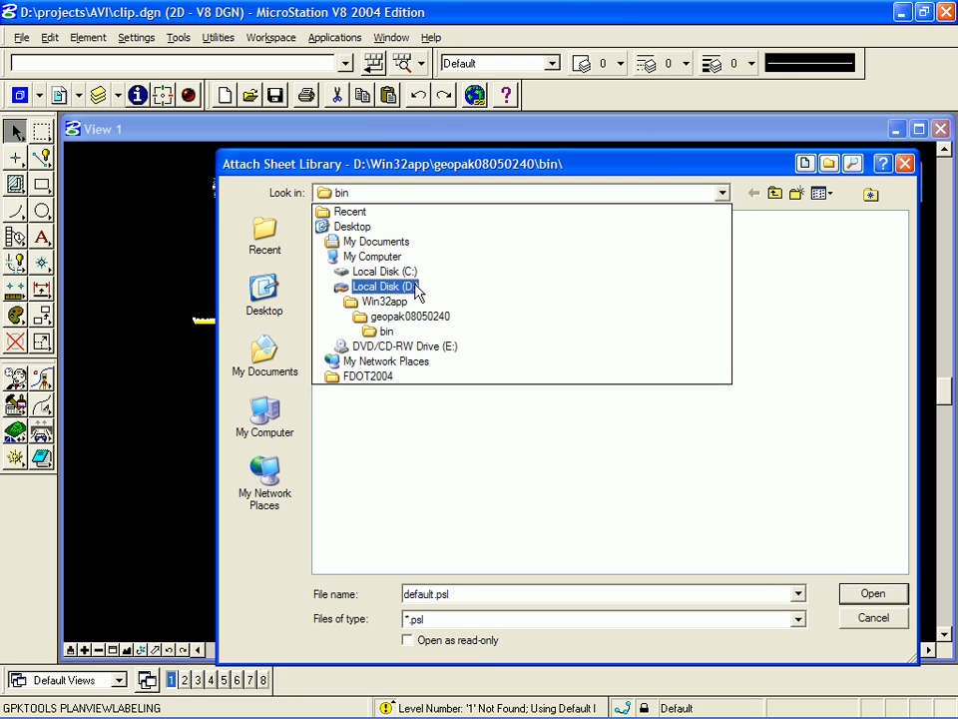
{"action": "double_click", "coordinate": [386, 288]}
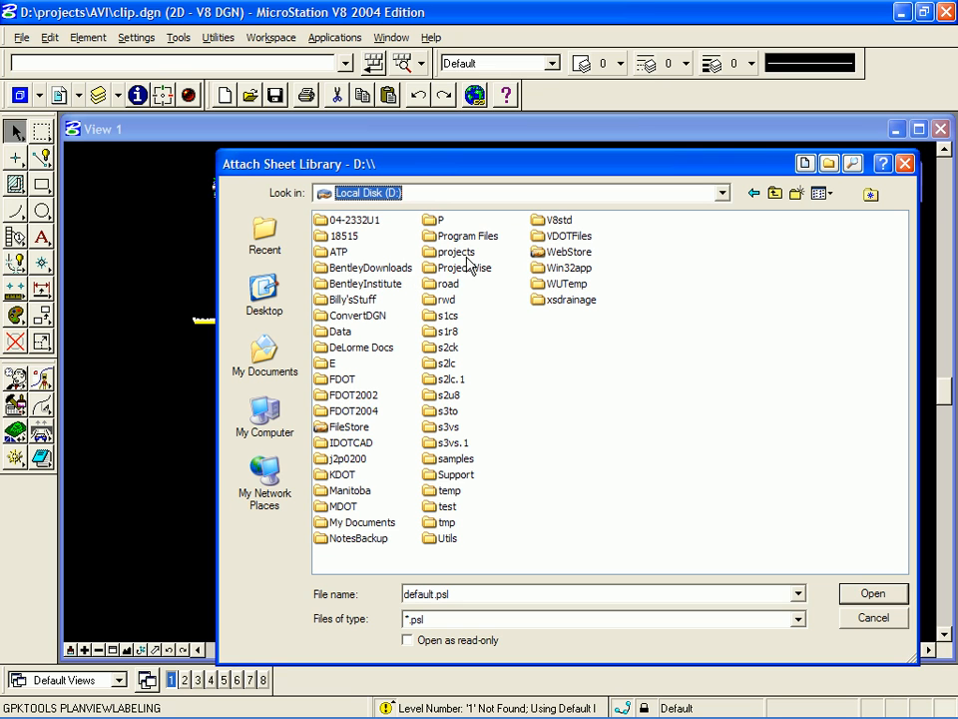
{"action": "double_click", "coordinate": [455, 251]}
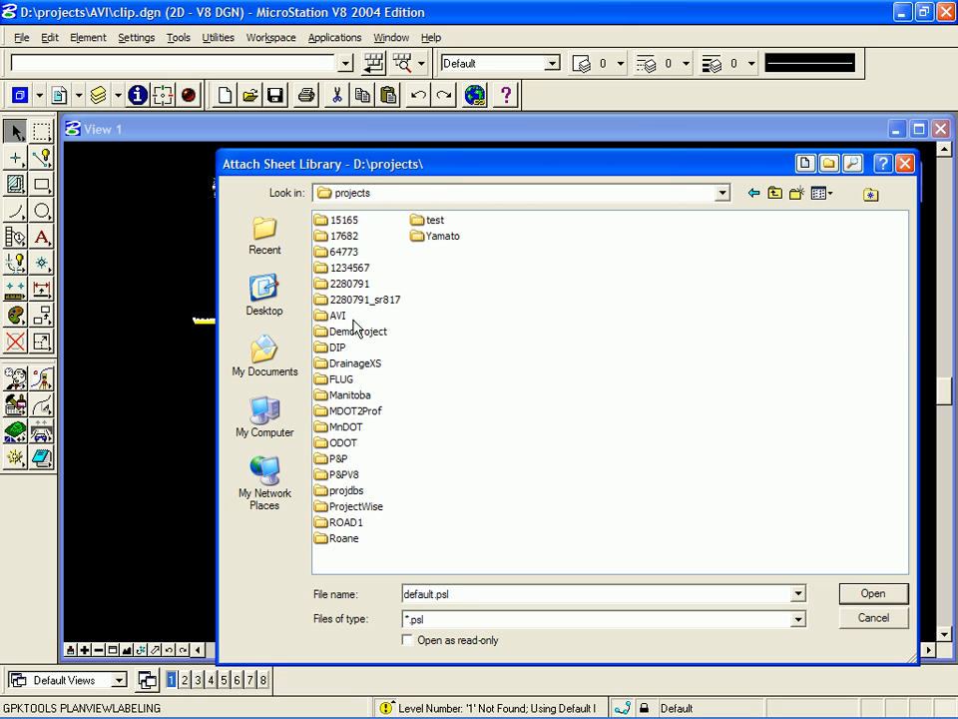
{"action": "double_click", "coordinate": [335, 315]}
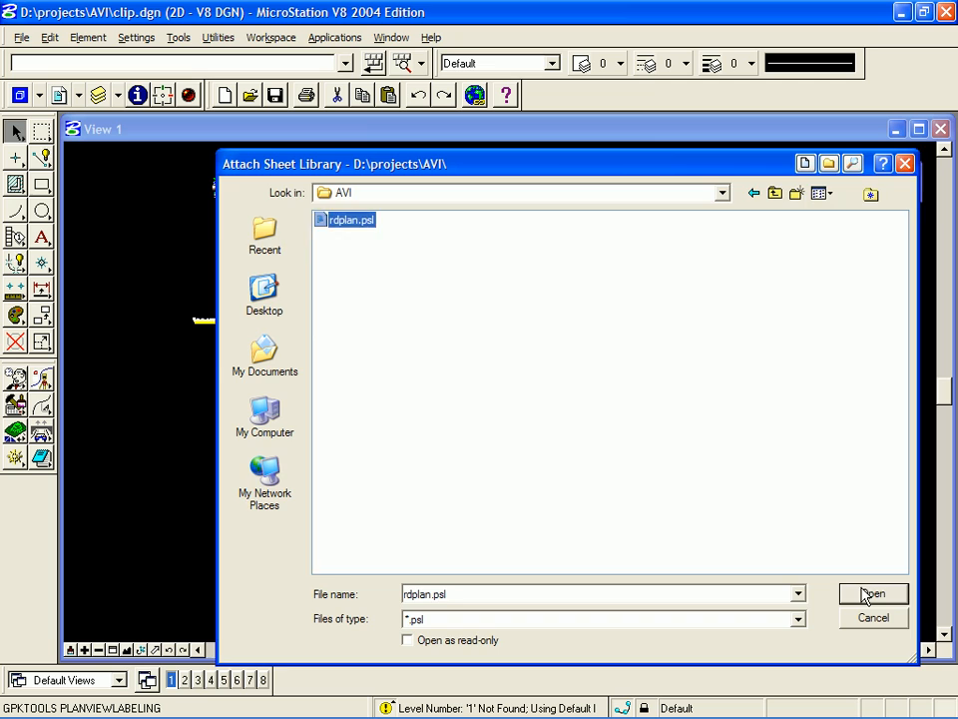
{"action": "left_click", "coordinate": [871, 595]}
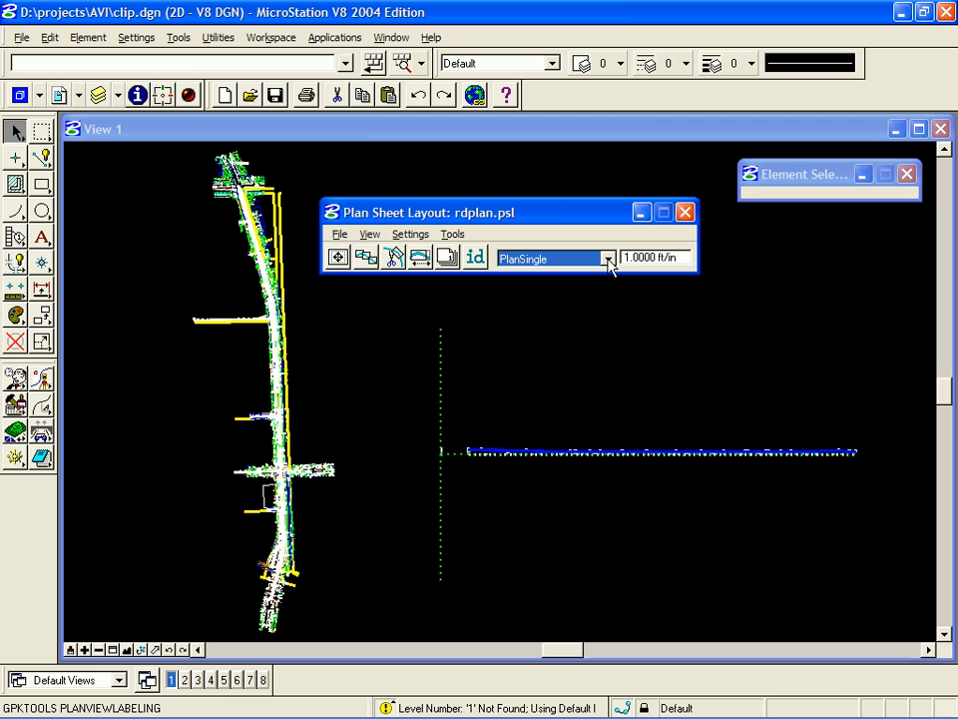
- Choose the PLPR40 Plan & Profile 40:1 sheet at 40 ft/in
{"action": "left_click", "coordinate": [607, 258]}
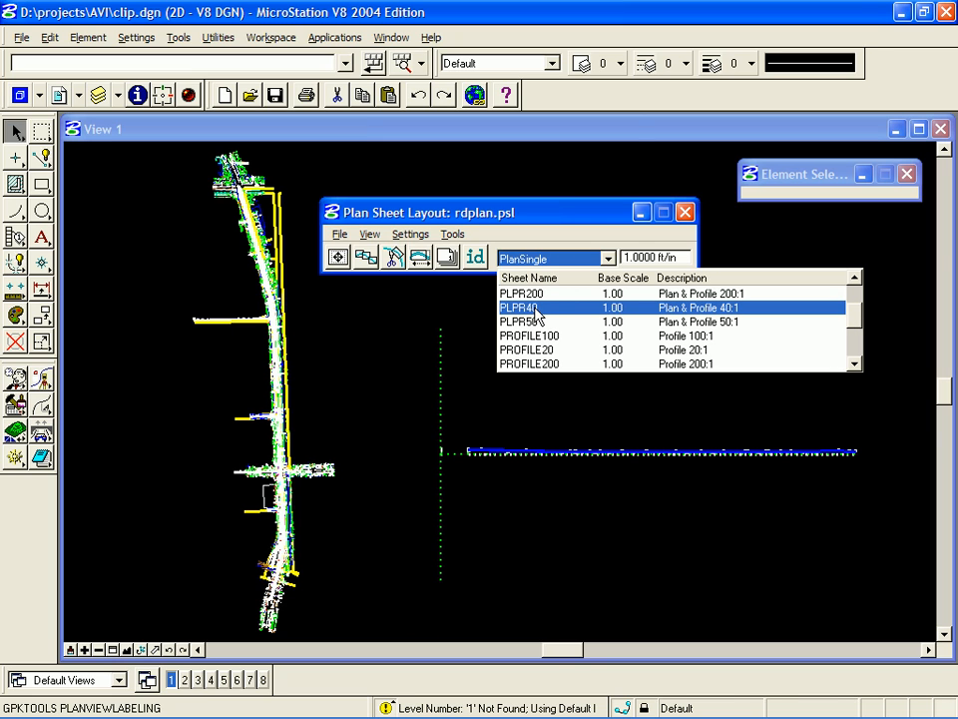
{"action": "mouse_move", "coordinate": [543, 318]}
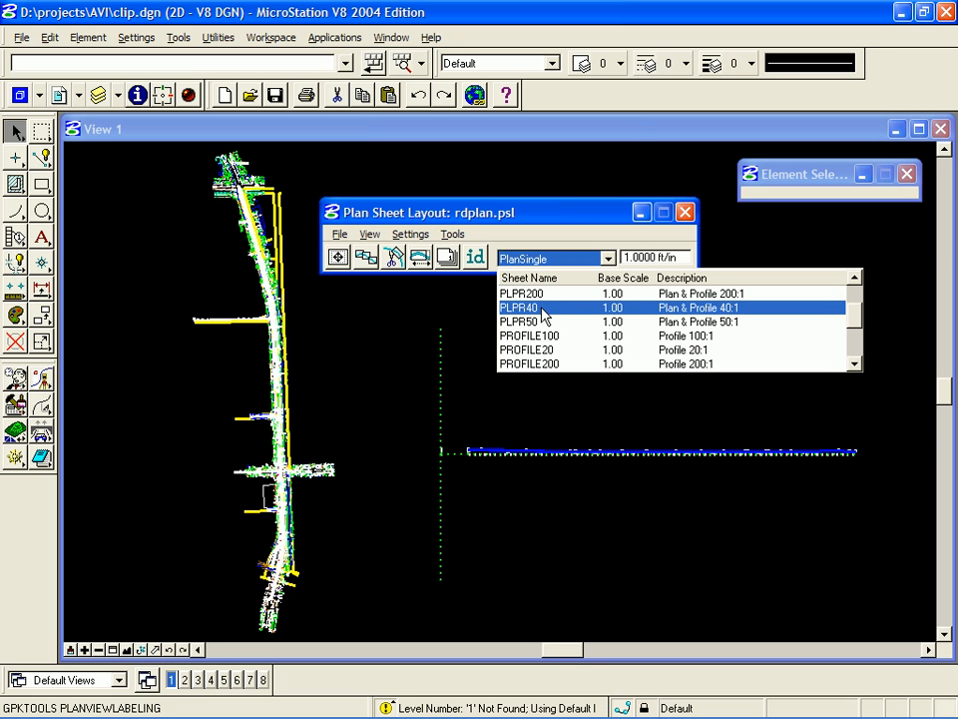
{"action": "left_click", "coordinate": [519, 308]}
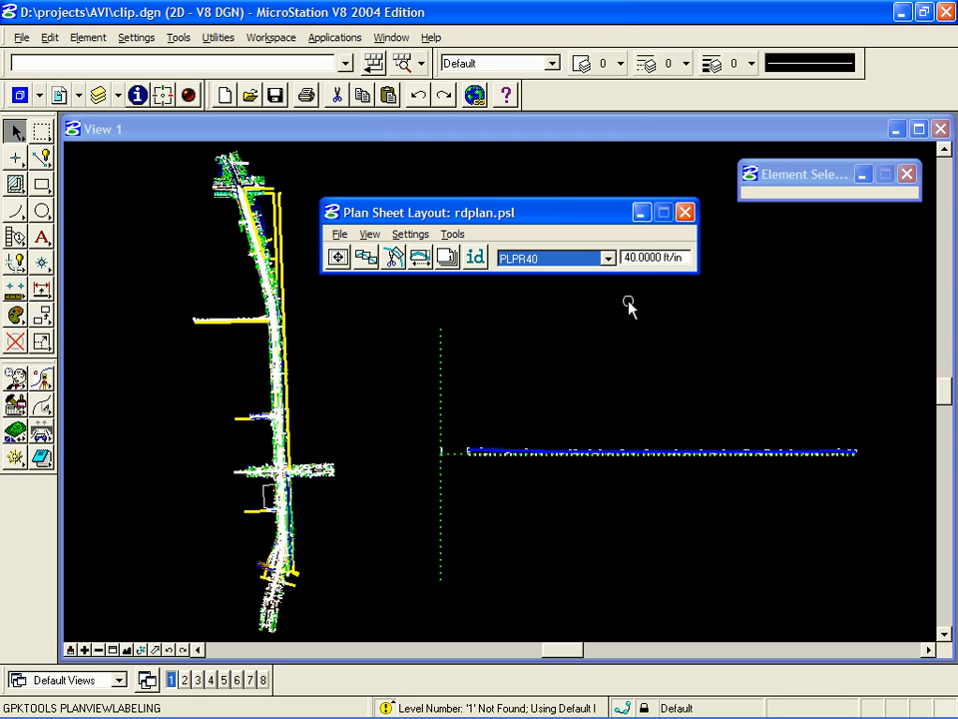
{"action": "mouse_move", "coordinate": [543, 364]}
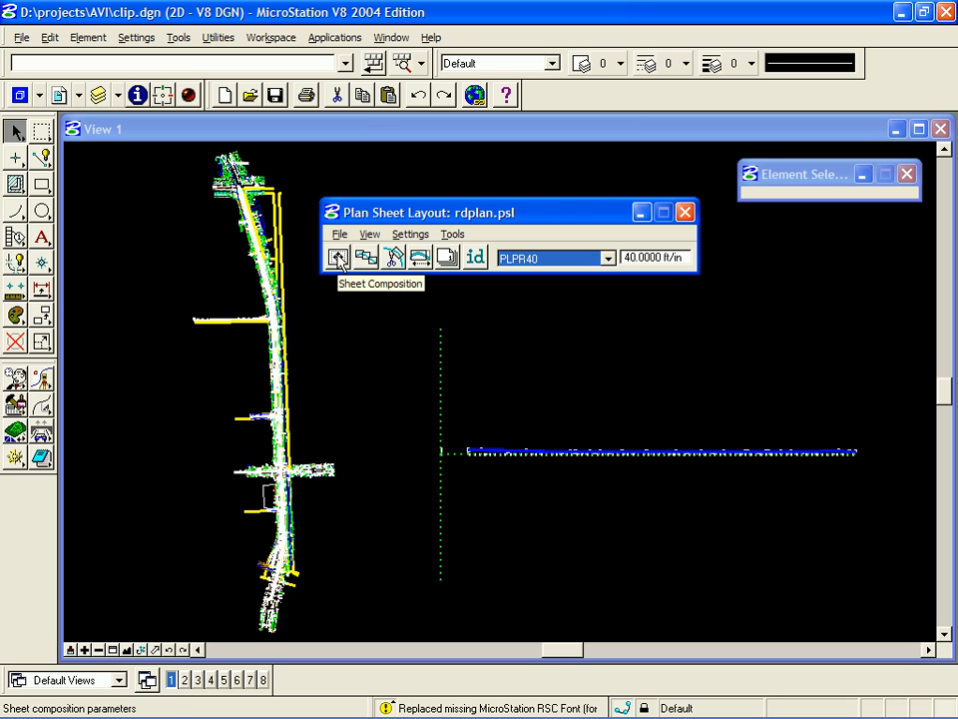
- Set the Sheet Composition clip method to By Station Range: Radial
{"action": "left_click", "coordinate": [339, 257]}
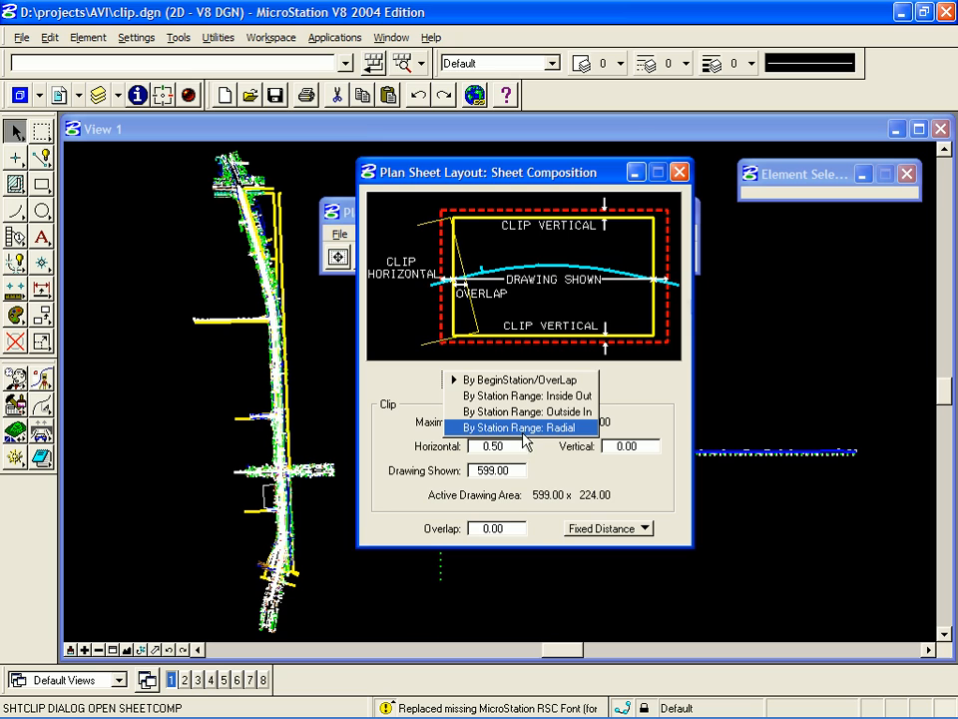
{"action": "left_click", "coordinate": [519, 427]}
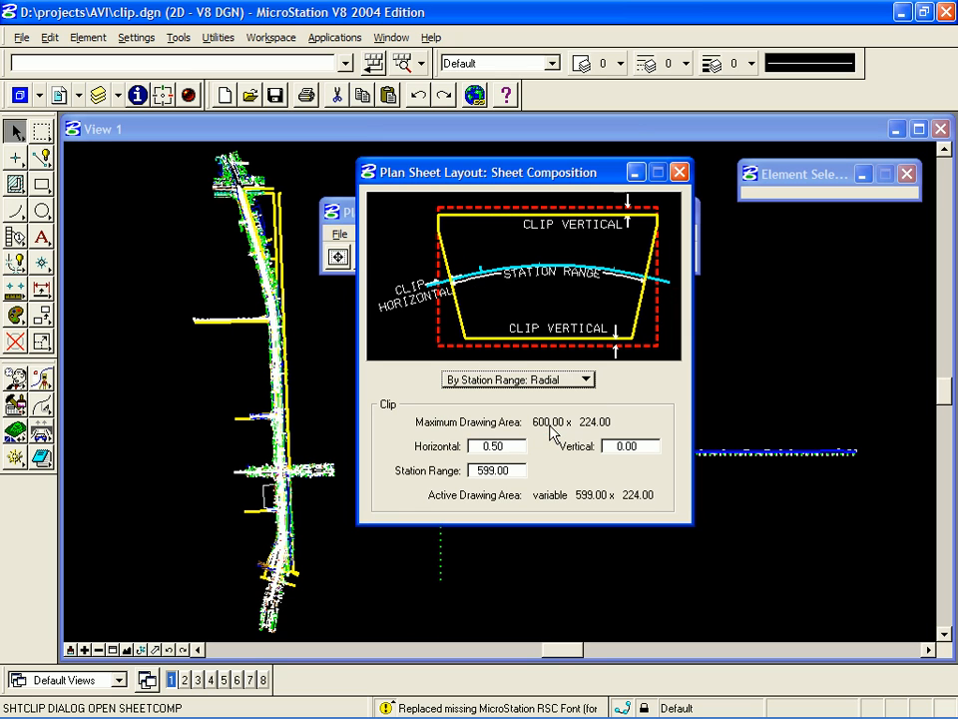
{"action": "mouse_move", "coordinate": [517, 477]}
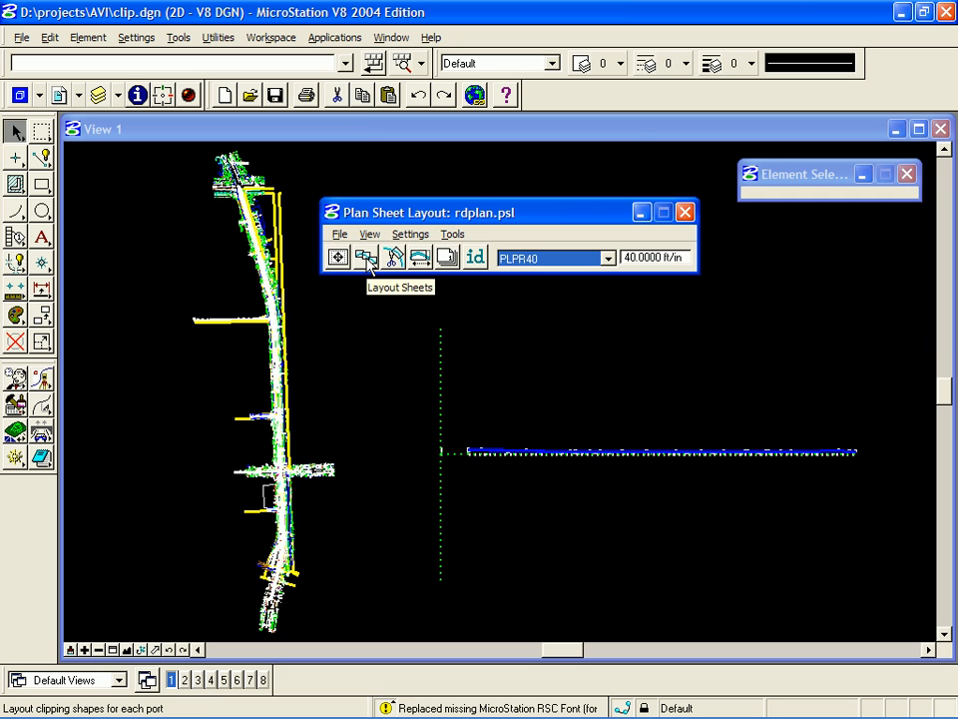
- Load GPK job 817 in the Layout Settings dialog
{"action": "left_click", "coordinate": [363, 256]}
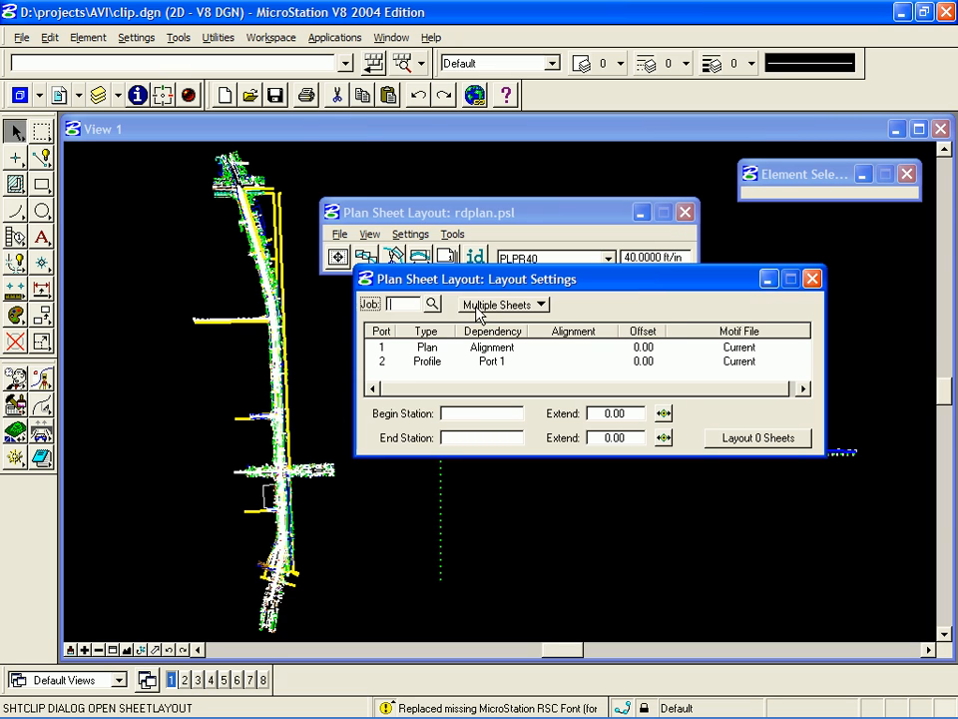
{"action": "left_click", "coordinate": [431, 304]}
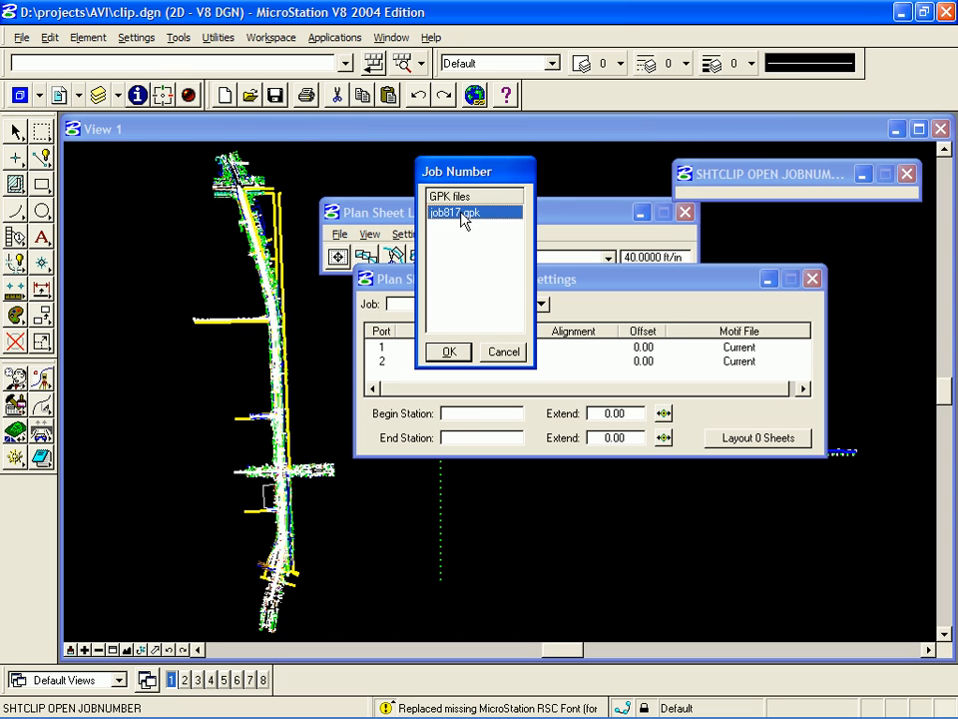
{"action": "left_click", "coordinate": [448, 351]}
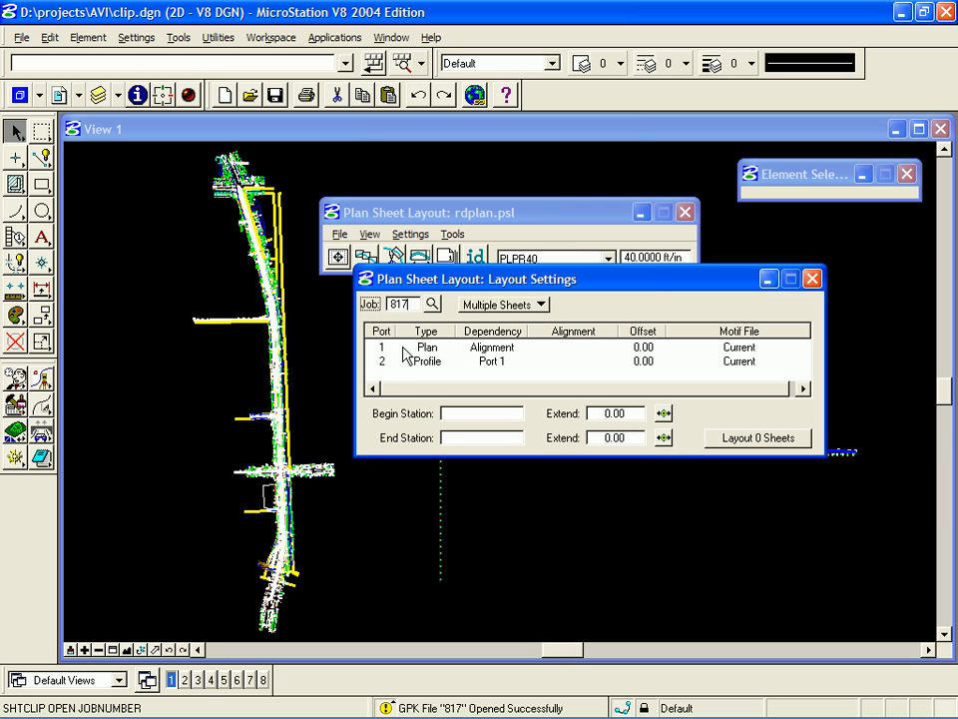
- Set the plan port chain to BL817, stations 49+48.57 to 130+94.20, 15 sheets
{"action": "double_click", "coordinate": [428, 347]}
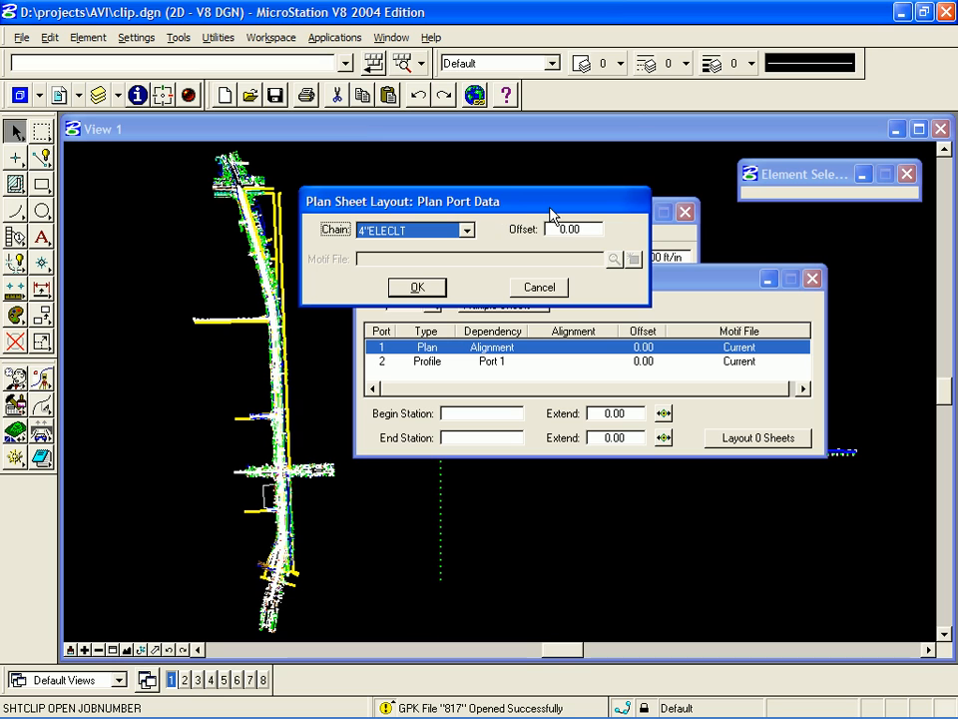
{"action": "left_click", "coordinate": [467, 230]}
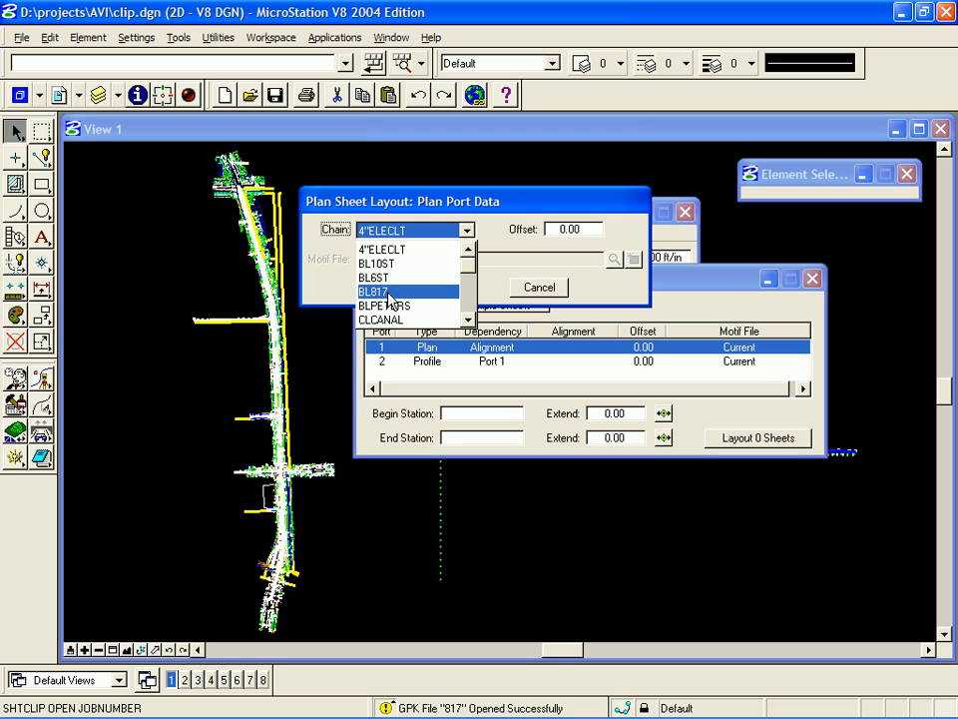
{"action": "left_click", "coordinate": [374, 292]}
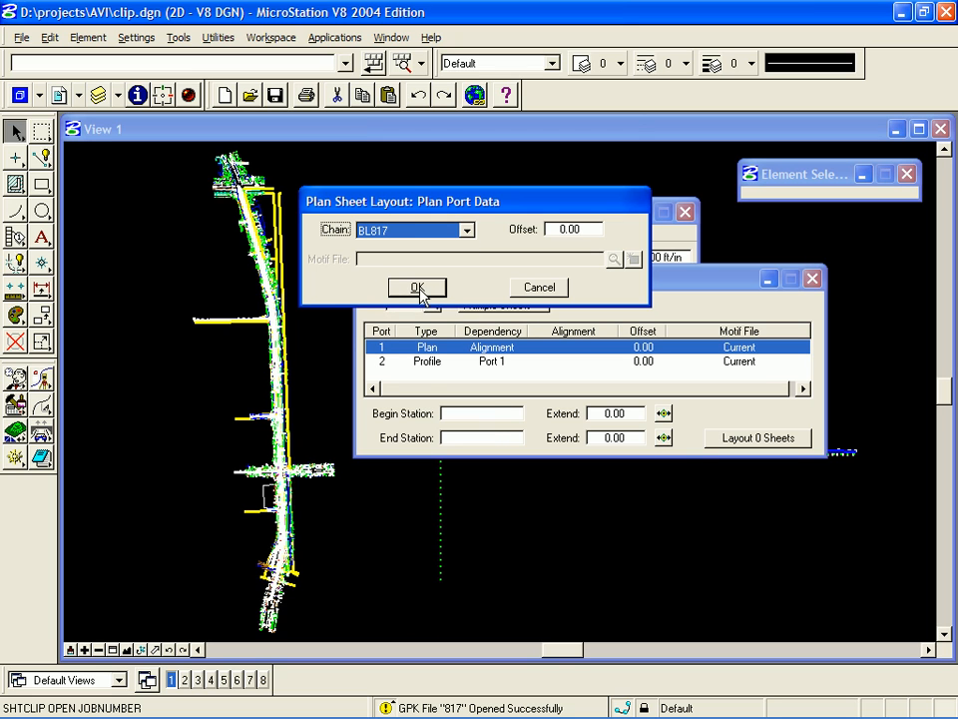
{"action": "left_click", "coordinate": [416, 288]}
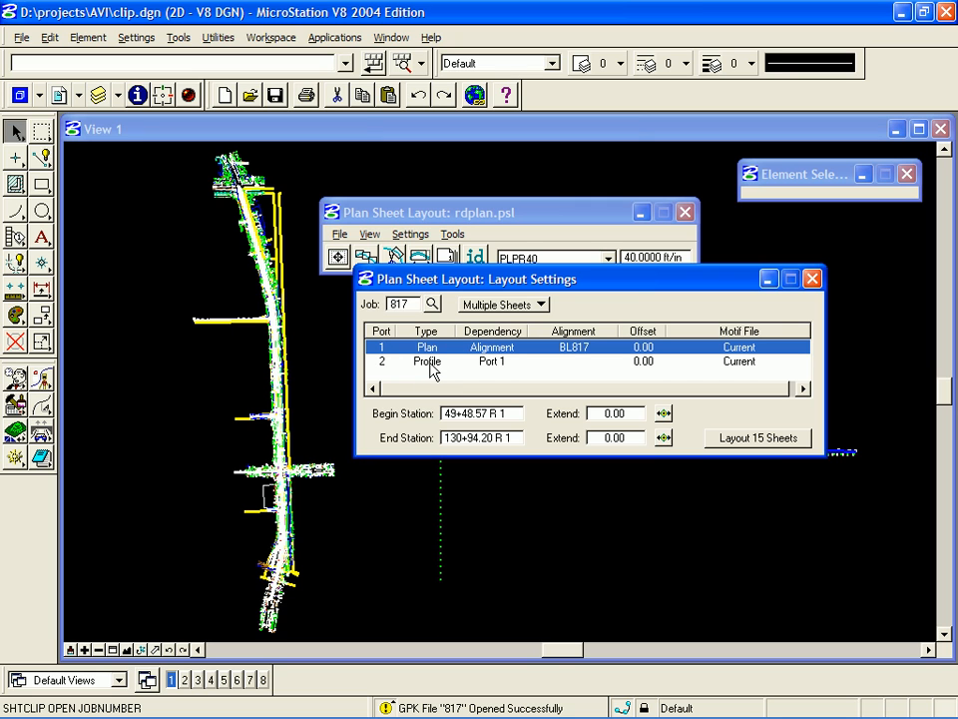
- Choose profile EXPGLLT and identify the profile cell: chain BL817, scales 40 and 4
{"action": "double_click", "coordinate": [427, 361]}
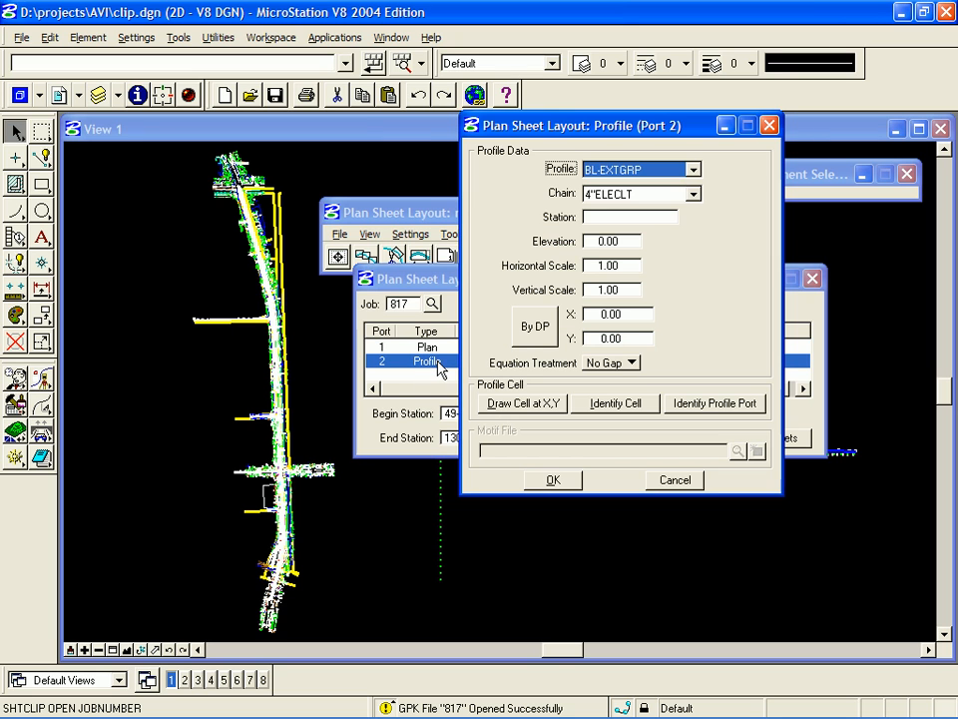
{"action": "left_click", "coordinate": [693, 194]}
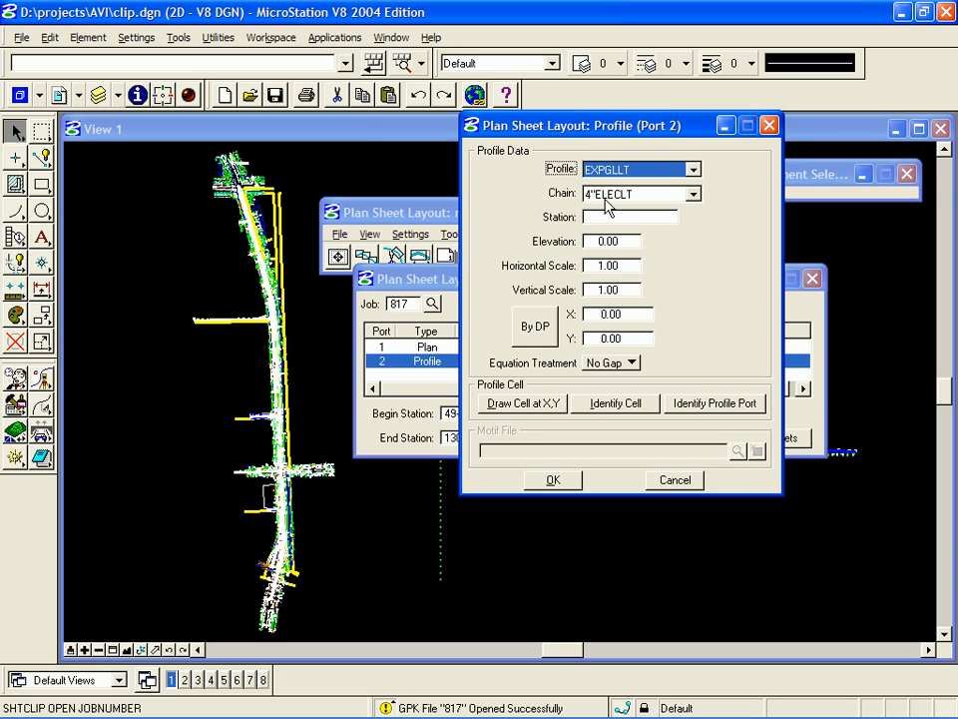
{"action": "mouse_move", "coordinate": [621, 411]}
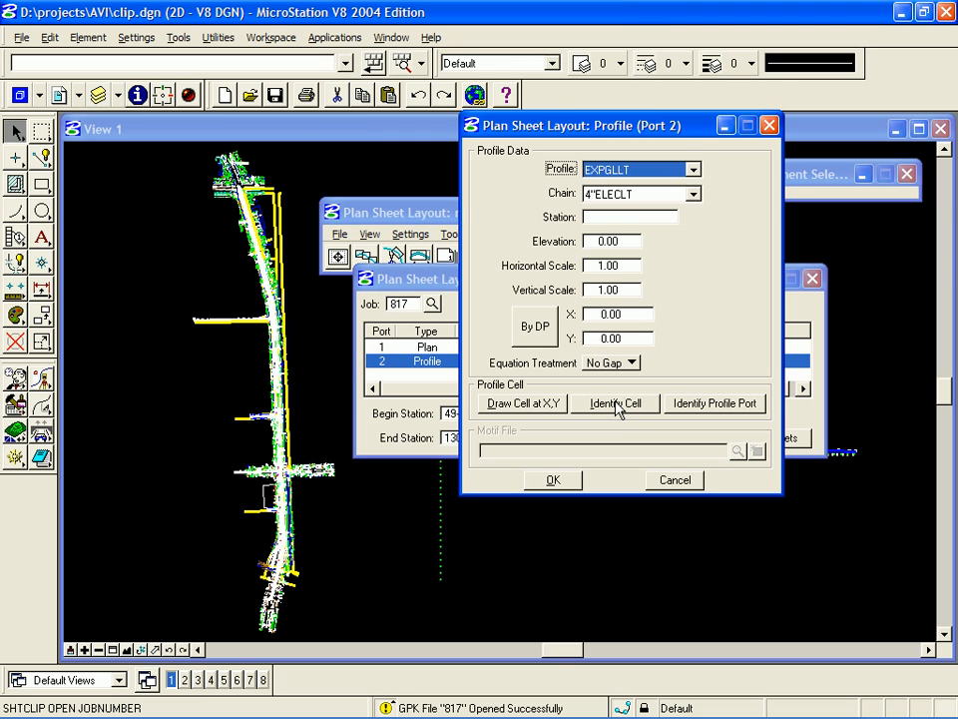
{"action": "left_click", "coordinate": [615, 403]}
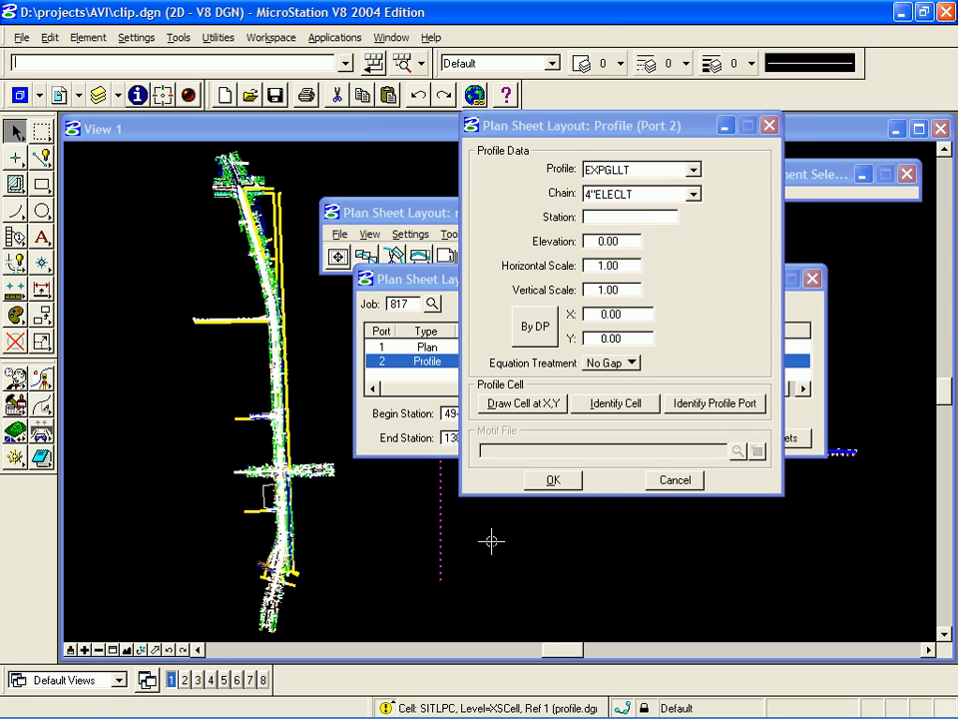
{"action": "left_click", "coordinate": [615, 404]}
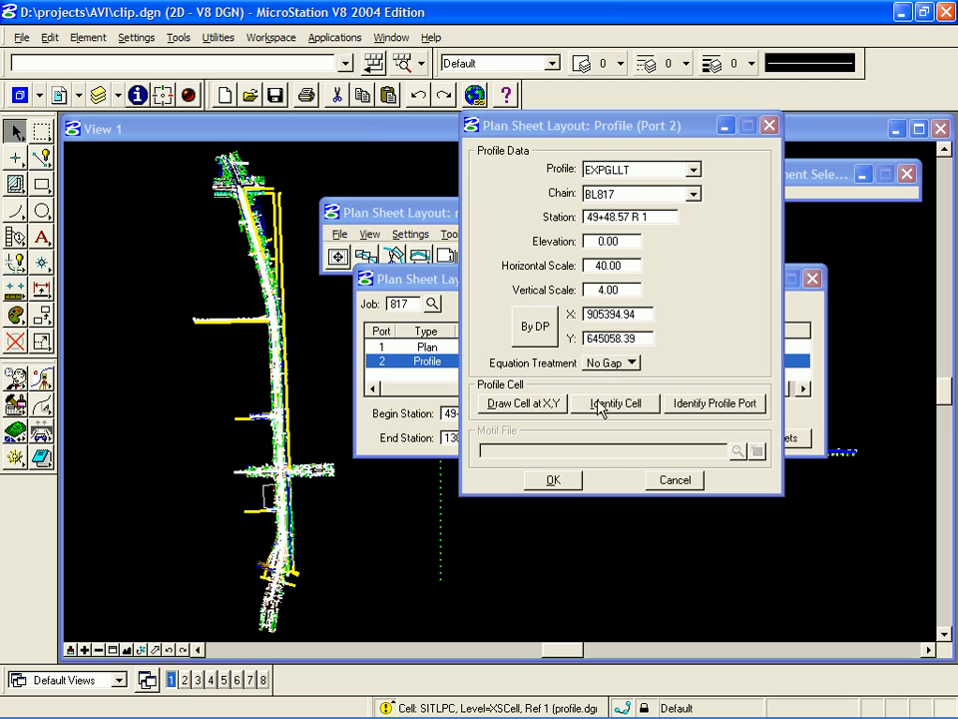
{"action": "mouse_move", "coordinate": [643, 375]}
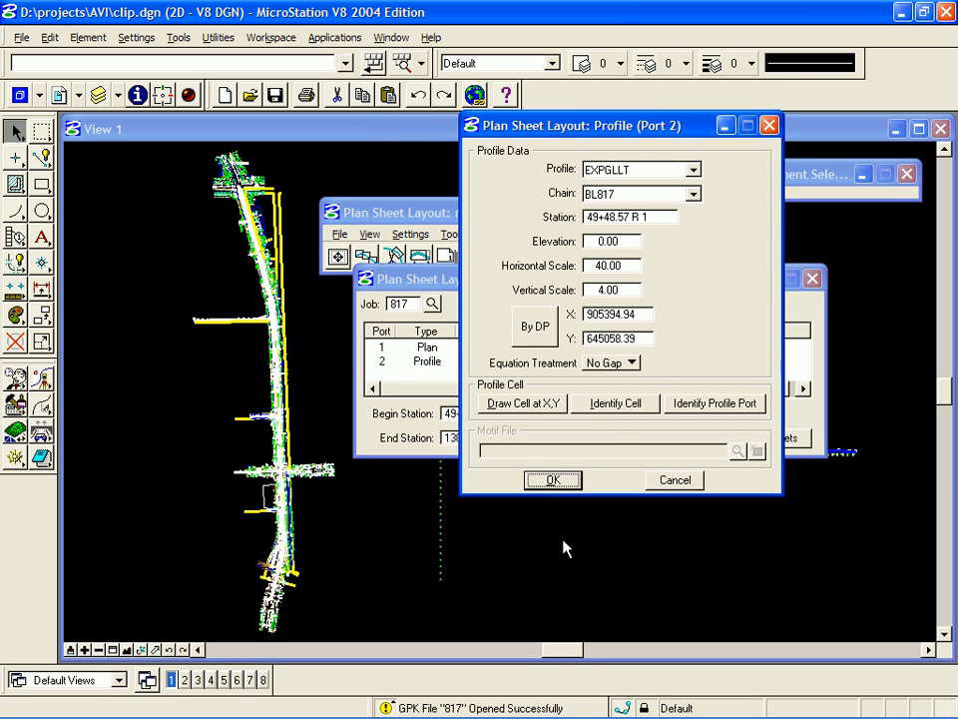
- Accept the profile port, set Begin Station Extend to -8.57 and lay out 15 sheets
{"action": "left_click", "coordinate": [554, 479]}
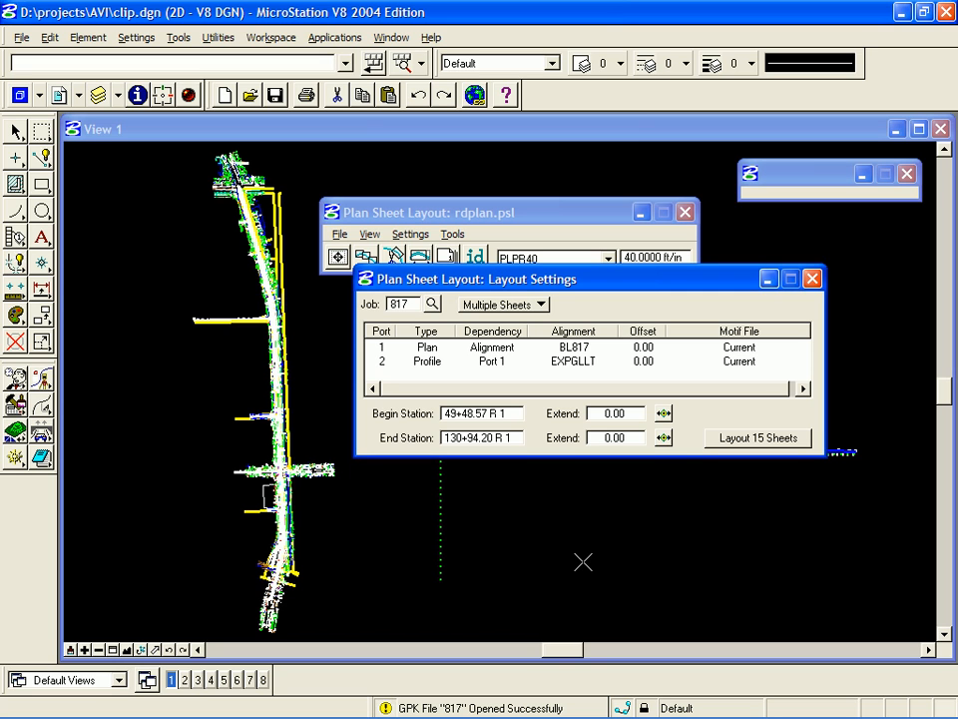
{"action": "mouse_move", "coordinate": [475, 509]}
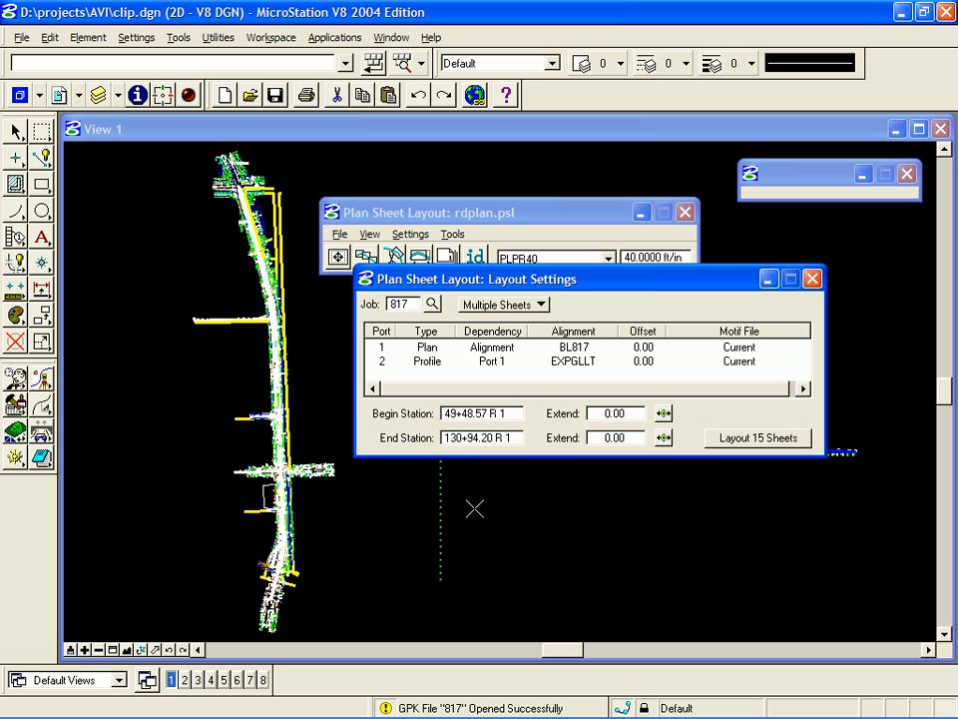
{"action": "mouse_move", "coordinate": [485, 466]}
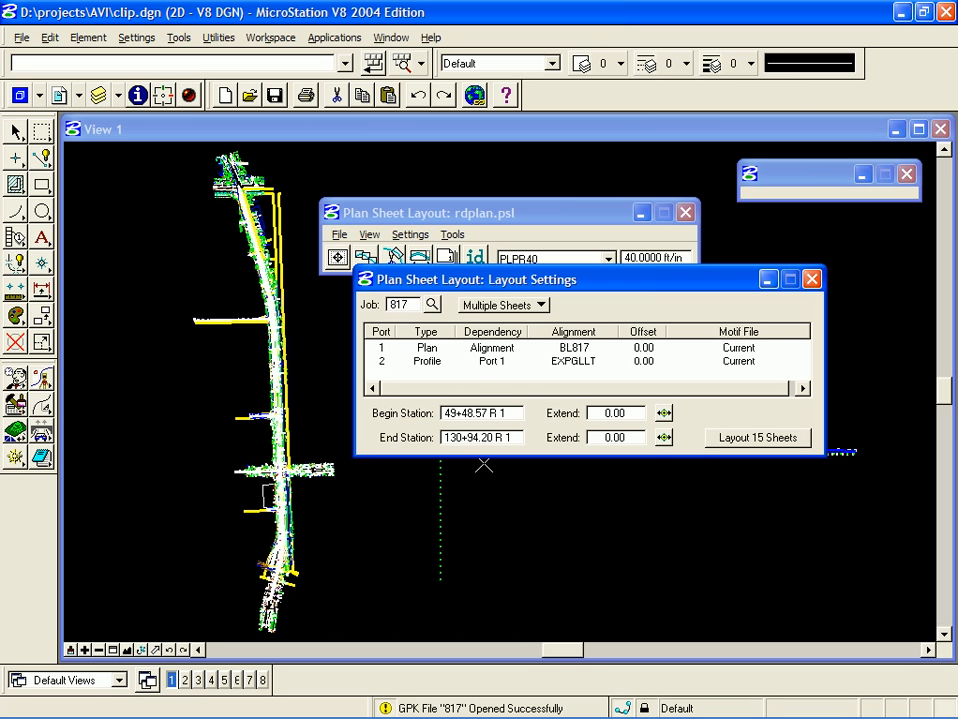
{"action": "mouse_move", "coordinate": [771, 463]}
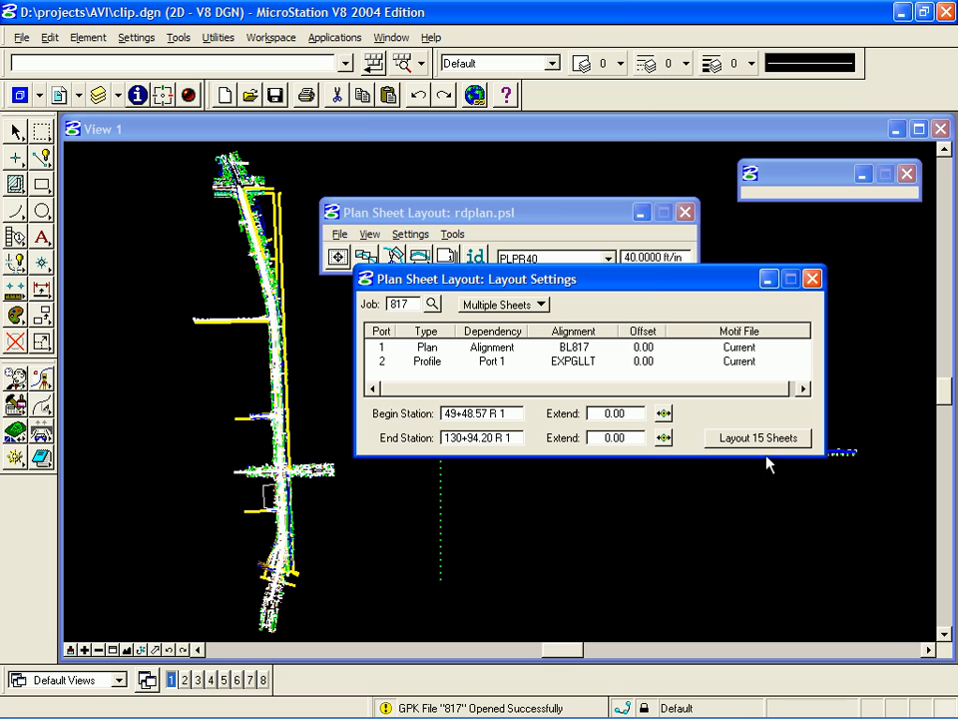
{"action": "mouse_move", "coordinate": [635, 420]}
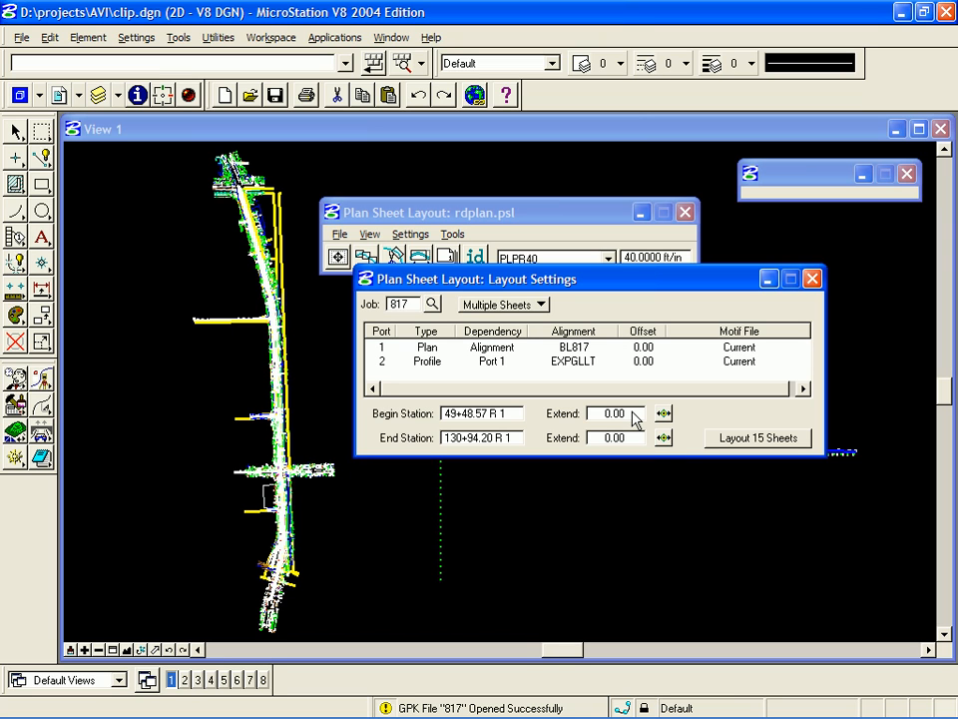
{"action": "left_click", "coordinate": [615, 414]}
{"action": "type", "text": "-8.57"}
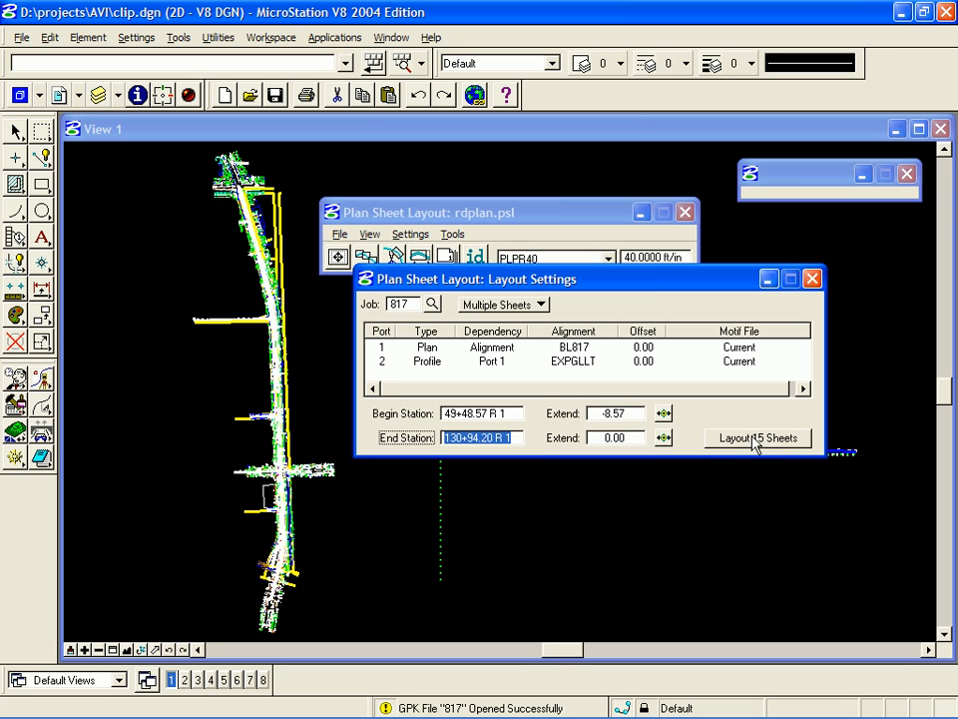
{"action": "left_click", "coordinate": [758, 439]}
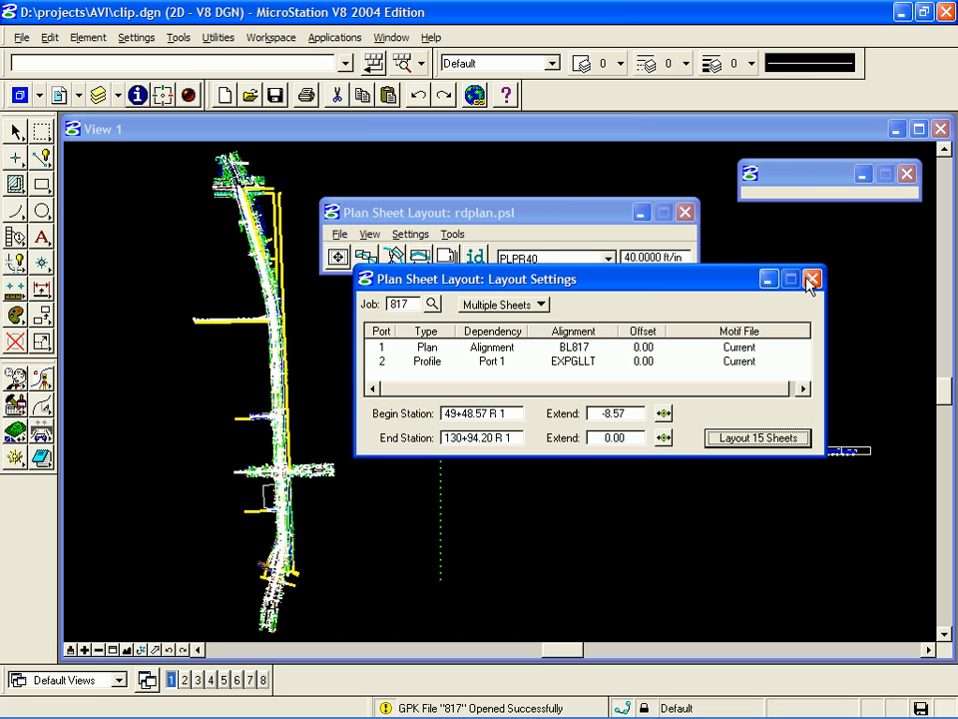
- Close Layout Settings and toggle the SheetLines_dp level in Level Display
{"action": "left_click", "coordinate": [810, 279]}
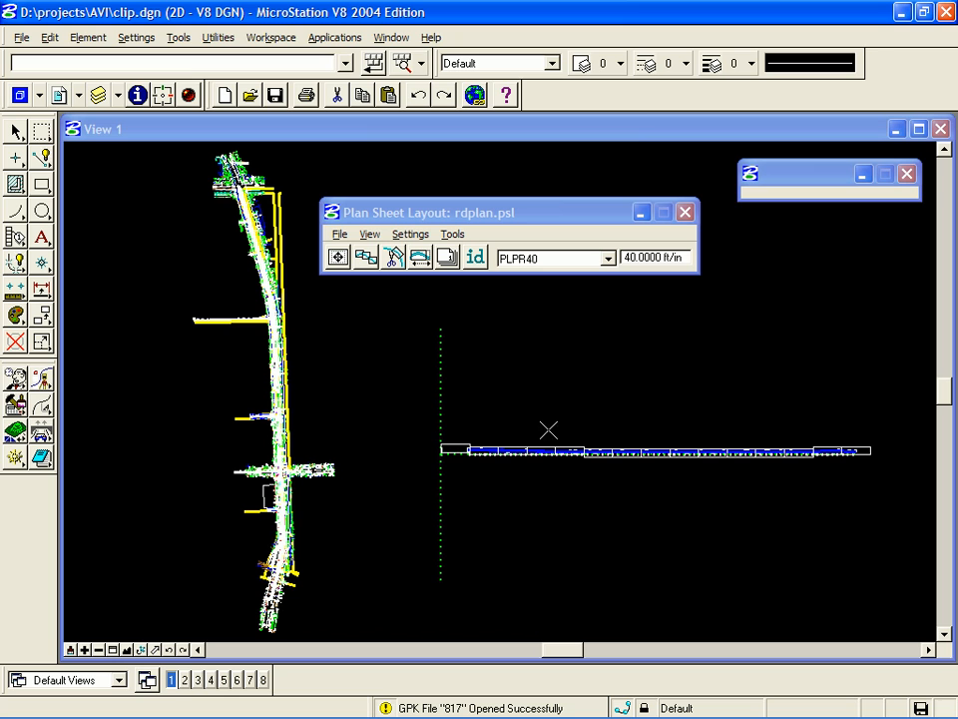
{"action": "mouse_move", "coordinate": [271, 571]}
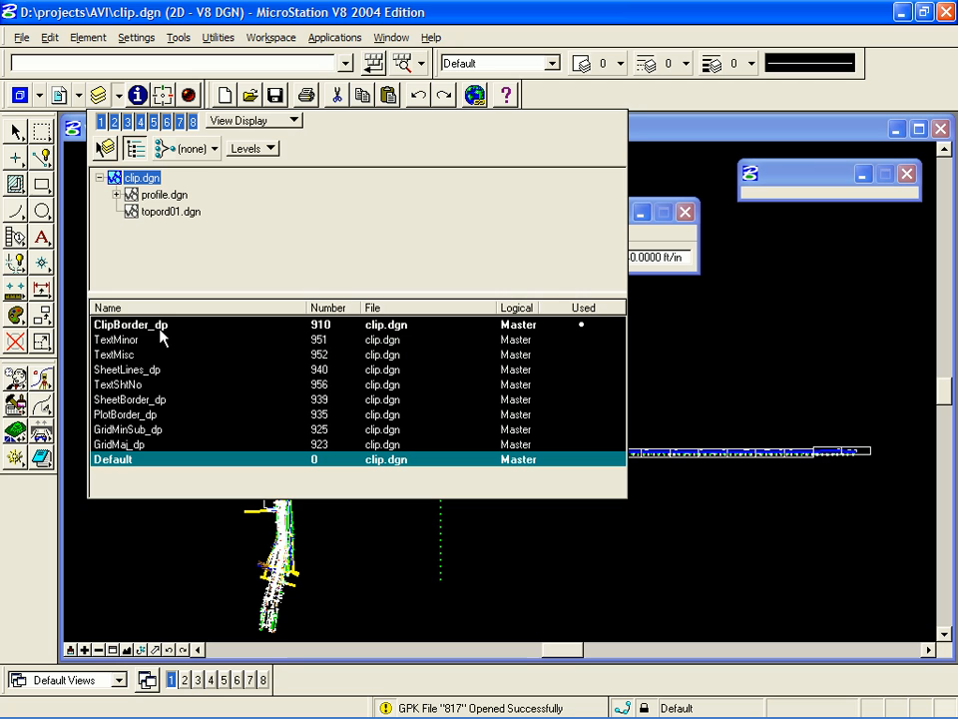
{"action": "mouse_move", "coordinate": [157, 331]}
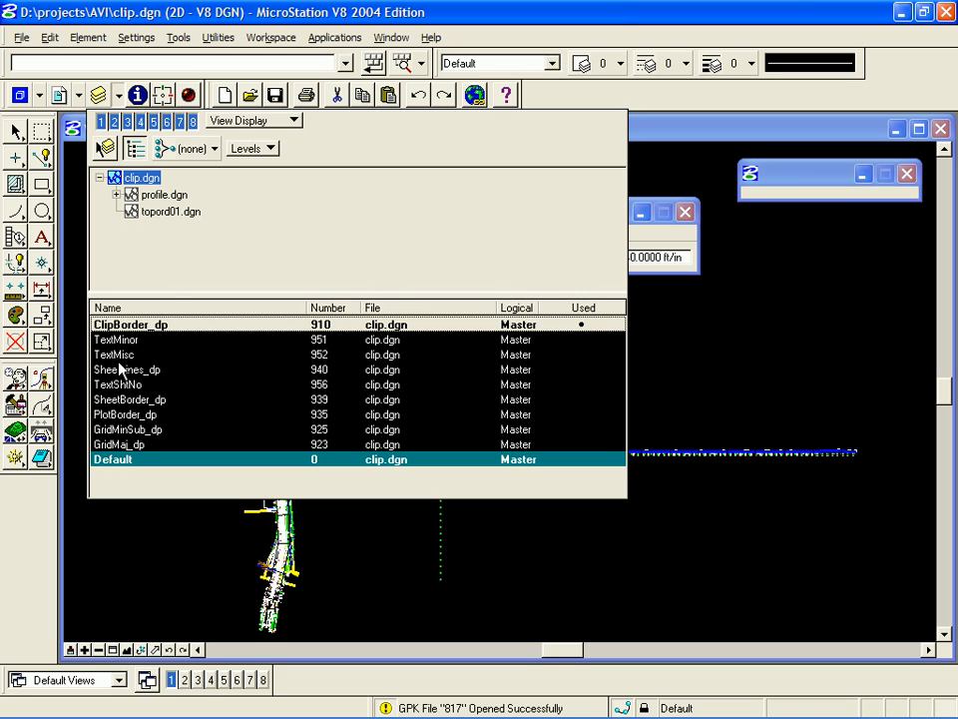
{"action": "left_click", "coordinate": [164, 195]}
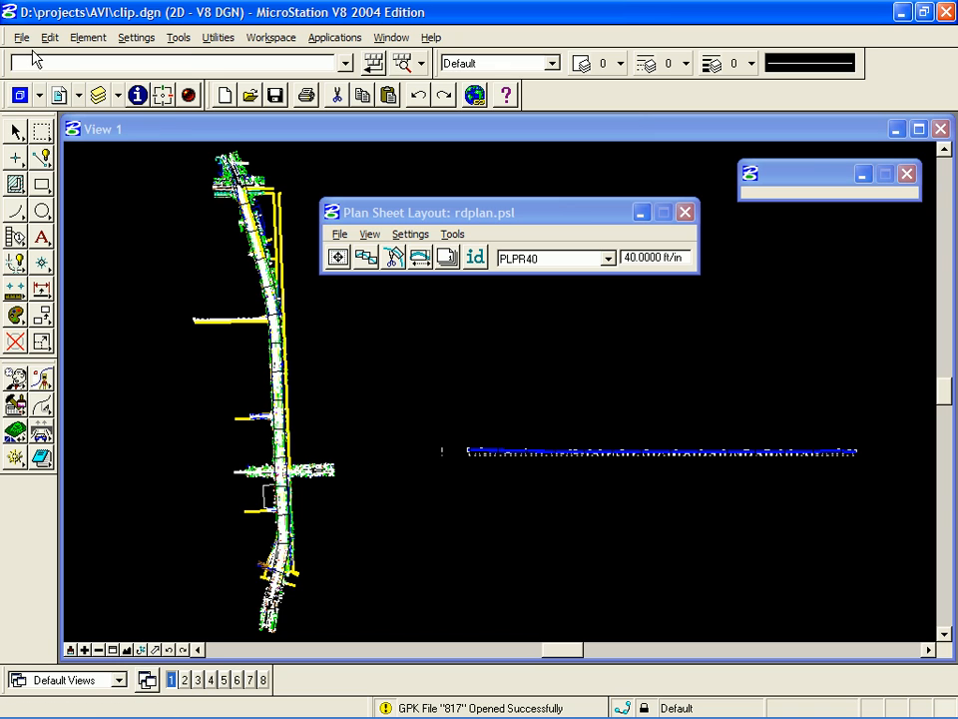
- Save the design file settings with File > Save Settings
{"action": "left_click", "coordinate": [20, 36]}
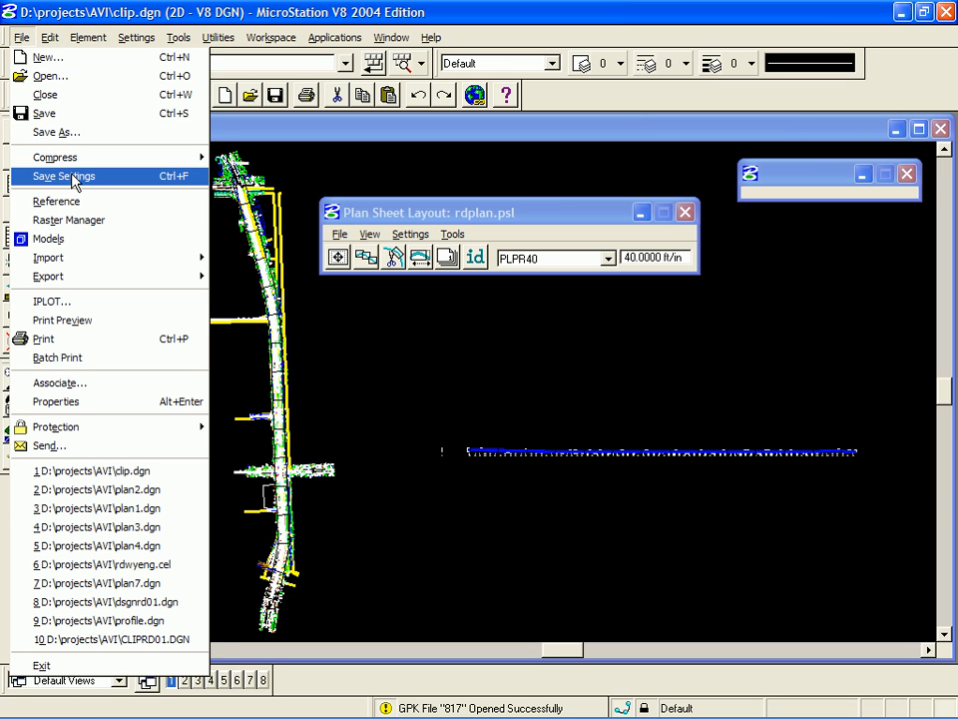
{"action": "left_click", "coordinate": [64, 176]}
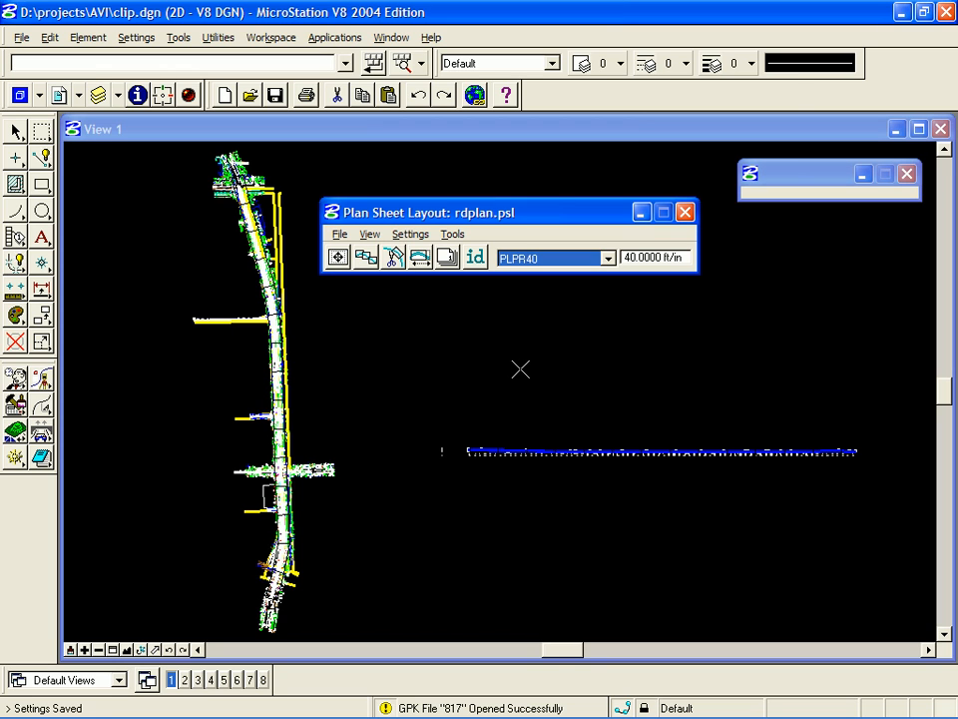
{"action": "mouse_move", "coordinate": [394, 257]}
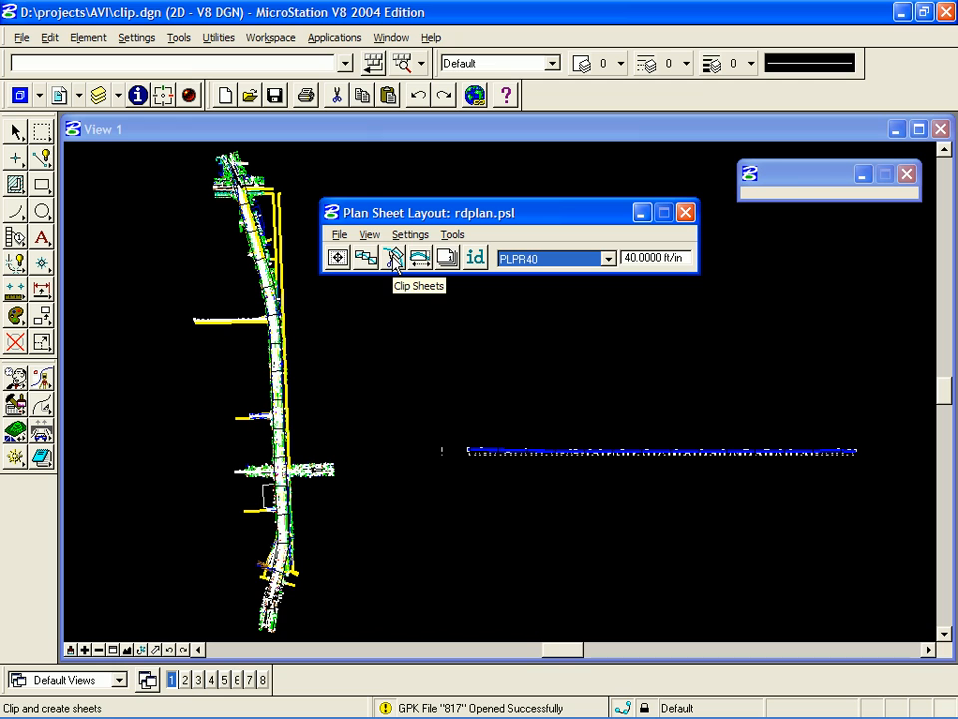
- Clip the sheets with prefix 'plan', title 'Plan and Profile' and project number 12345-67
{"action": "left_click", "coordinate": [394, 256]}
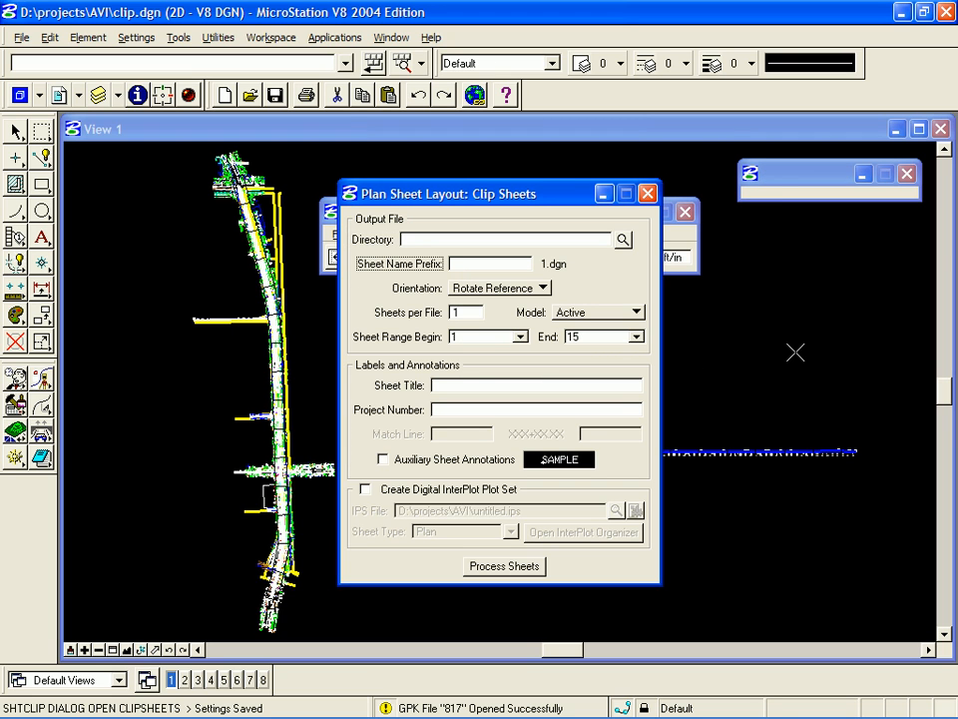
{"action": "type", "text": "plan"}
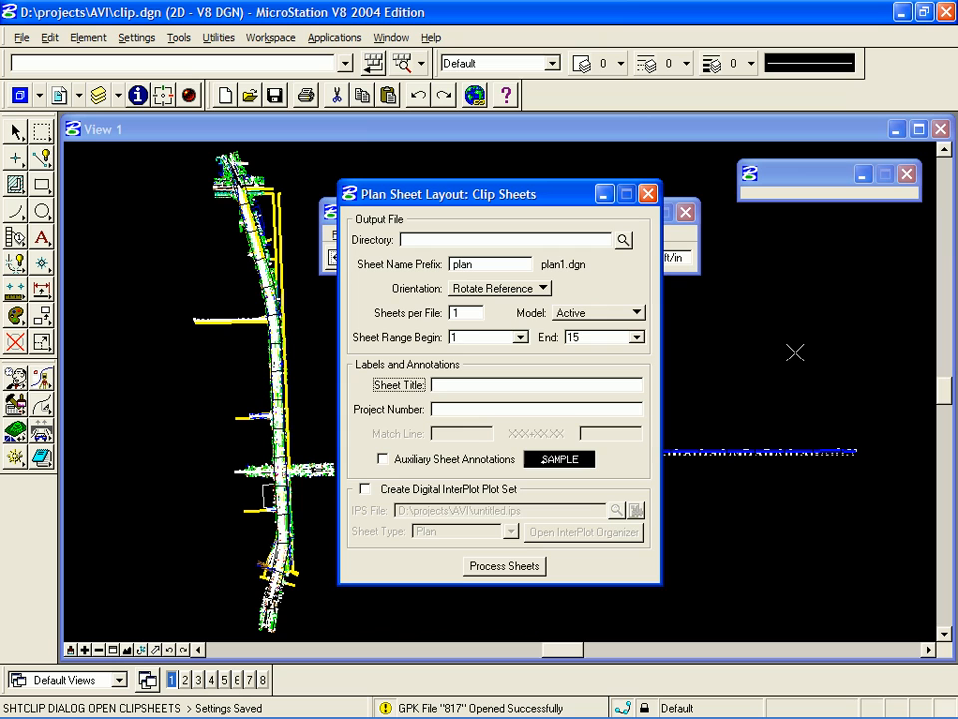
{"action": "type", "text": "Plan and Profile"}
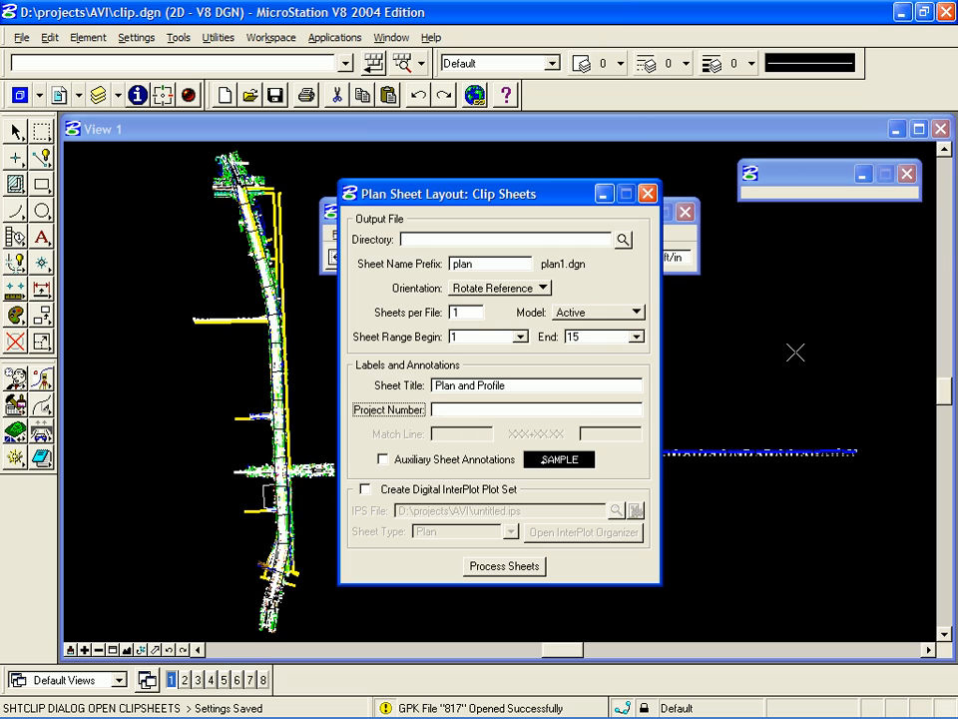
{"action": "type", "text": "12345-6789"}
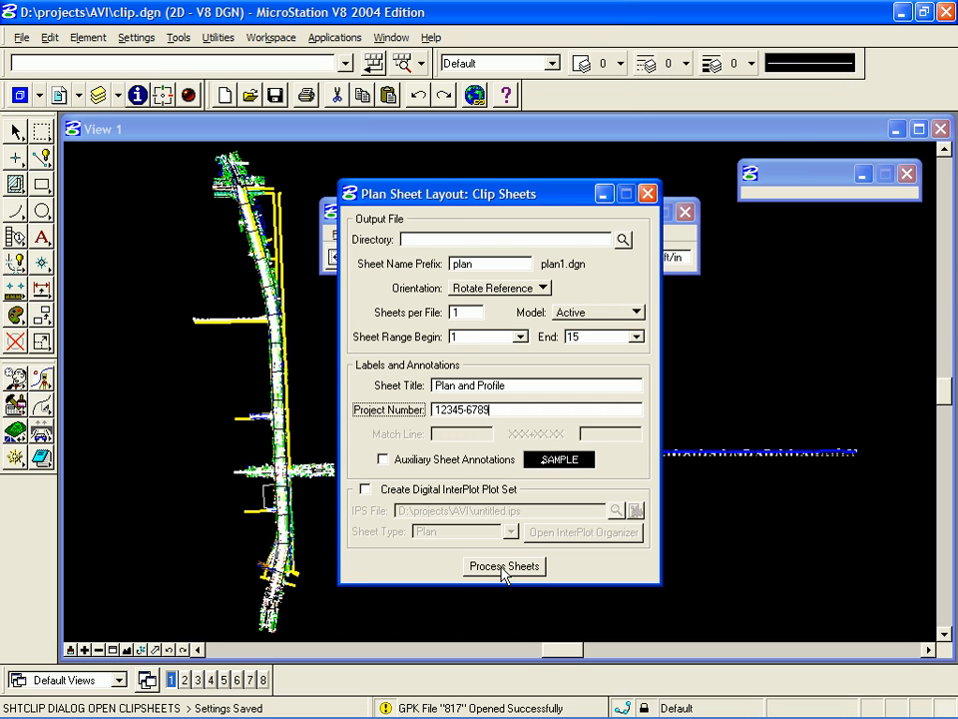
{"action": "left_click", "coordinate": [503, 567]}
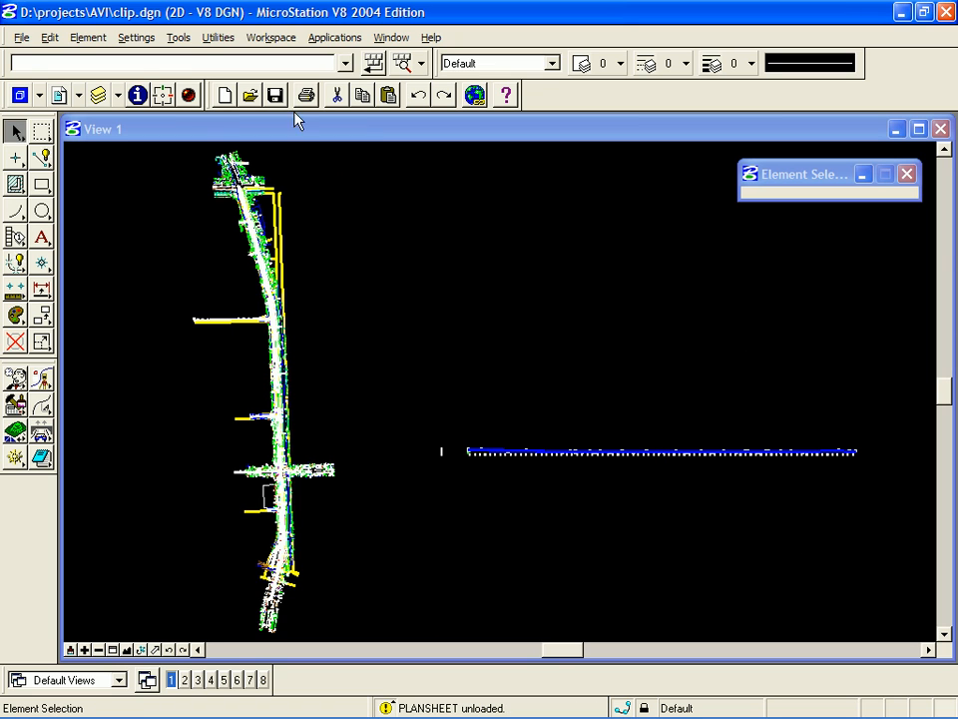
- Begin opening another design file from the File menu
{"action": "left_click", "coordinate": [20, 36]}
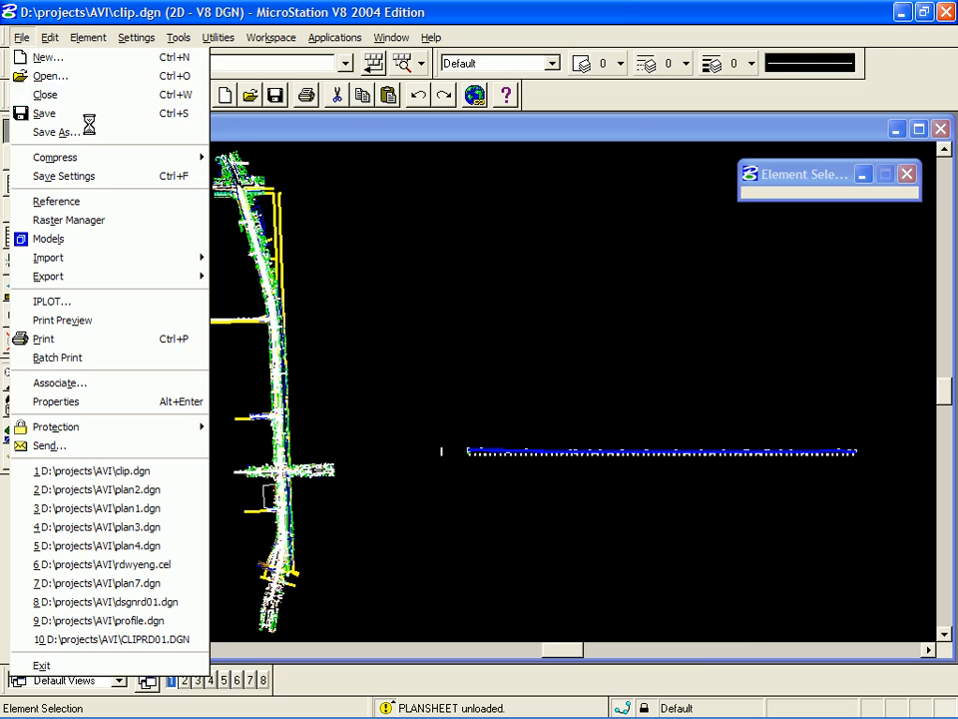
{"action": "left_click", "coordinate": [50, 76]}
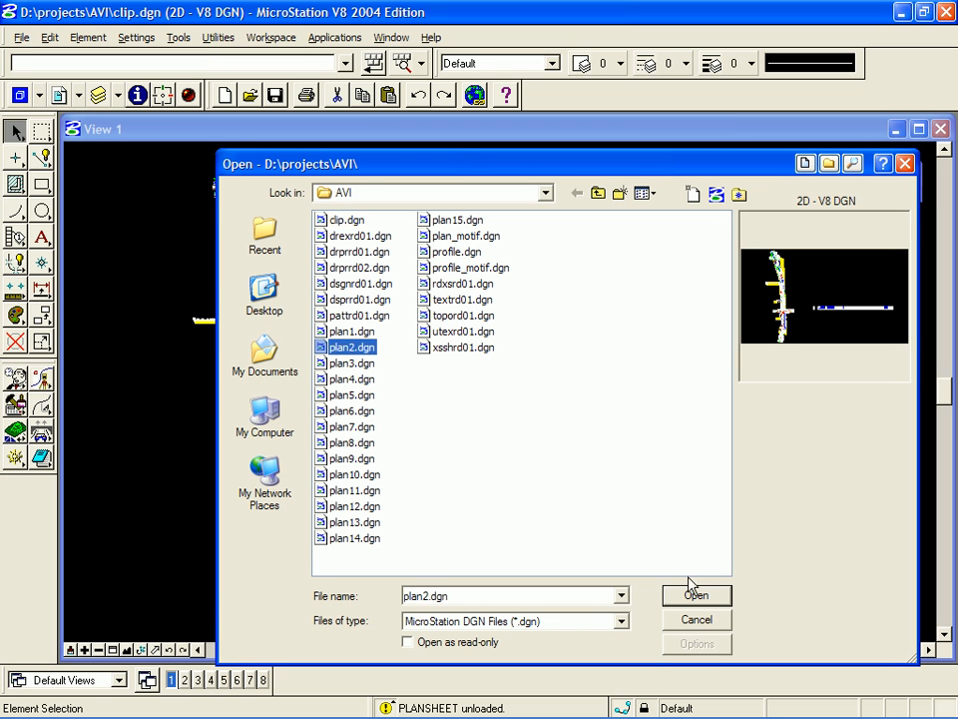